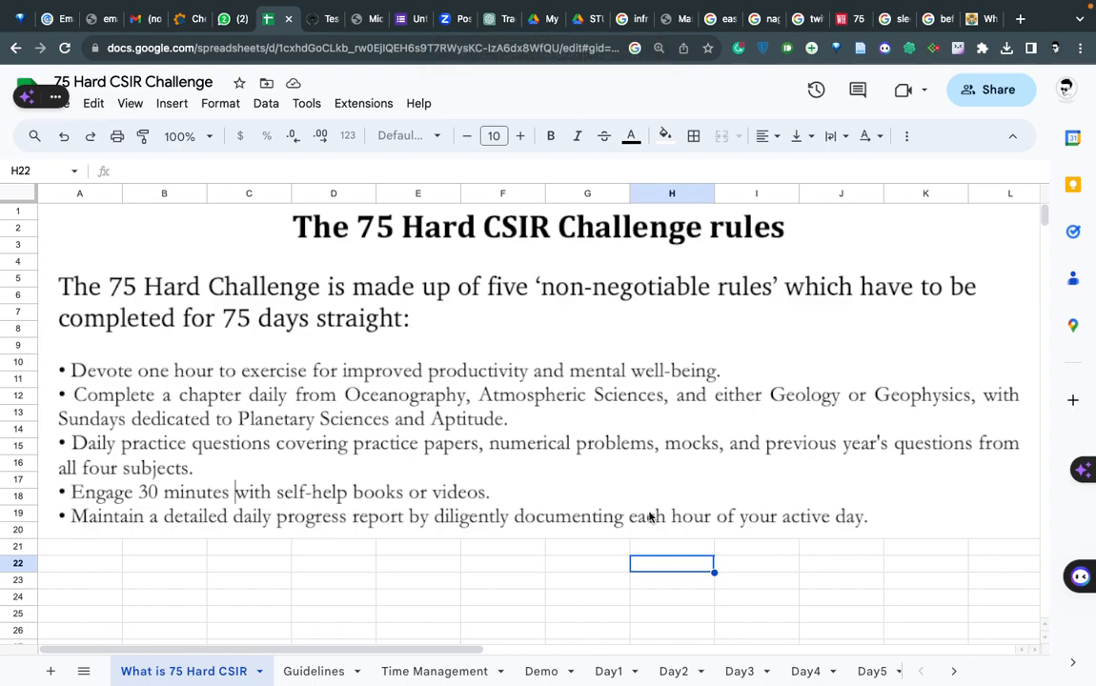
{"action": "mouse_move", "coordinate": [400, 468]}
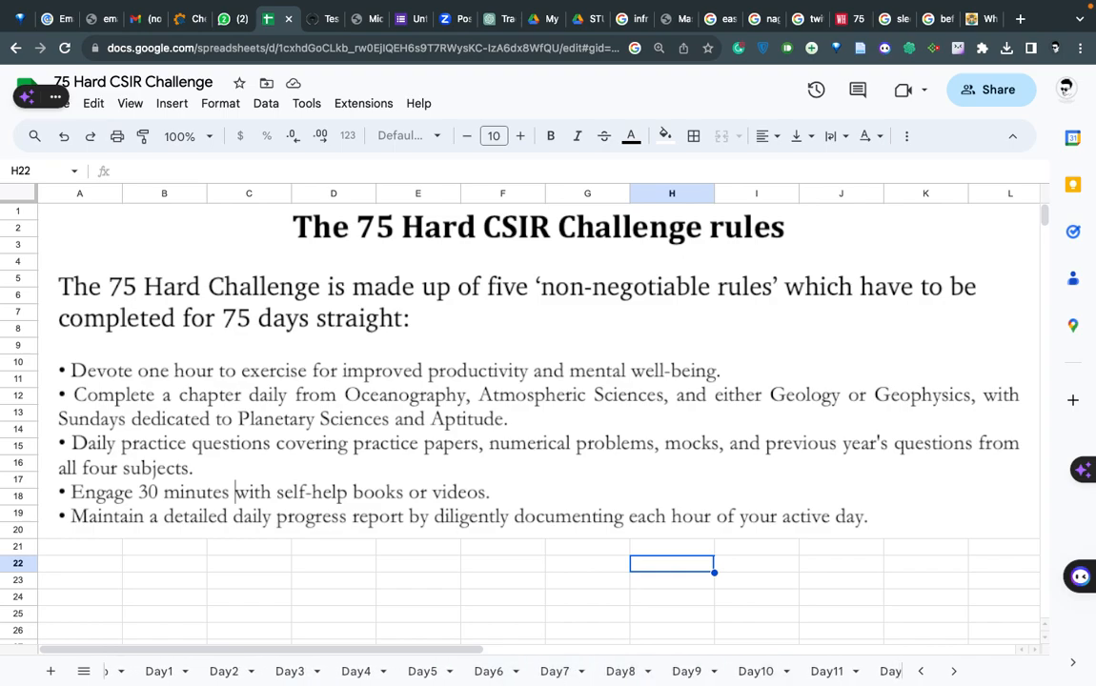
Step: Scroll the sheet tabs right to reach Day75, then back to the first sheets
{"action": "left_click", "coordinate": [674, 671]}
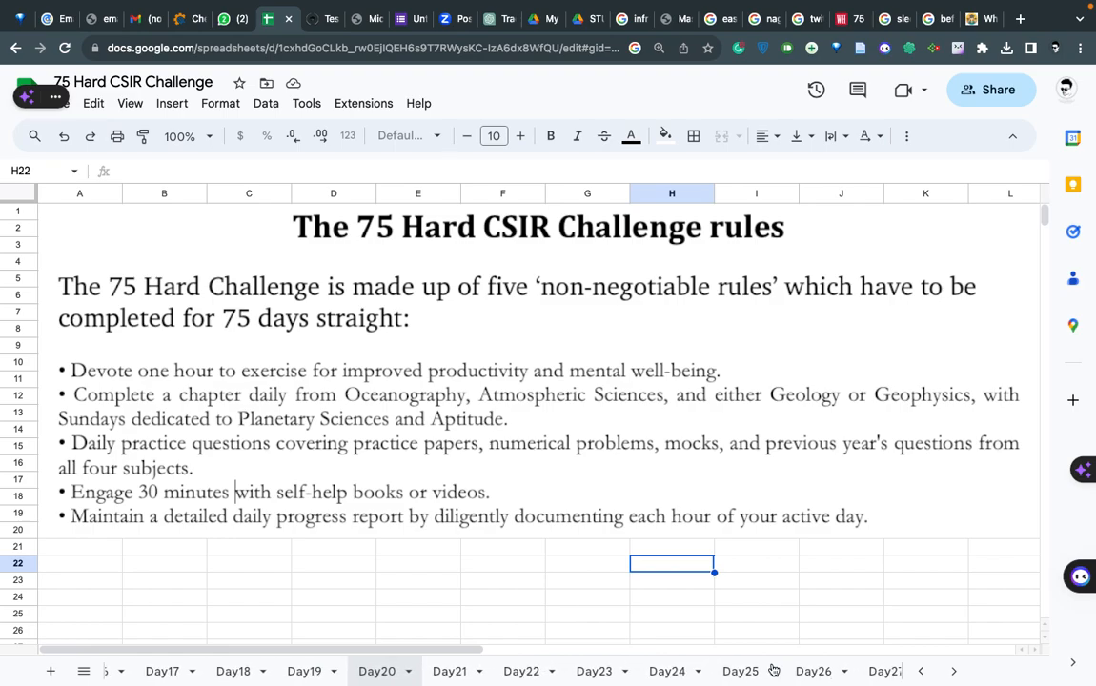
{"action": "left_click", "coordinate": [953, 671]}
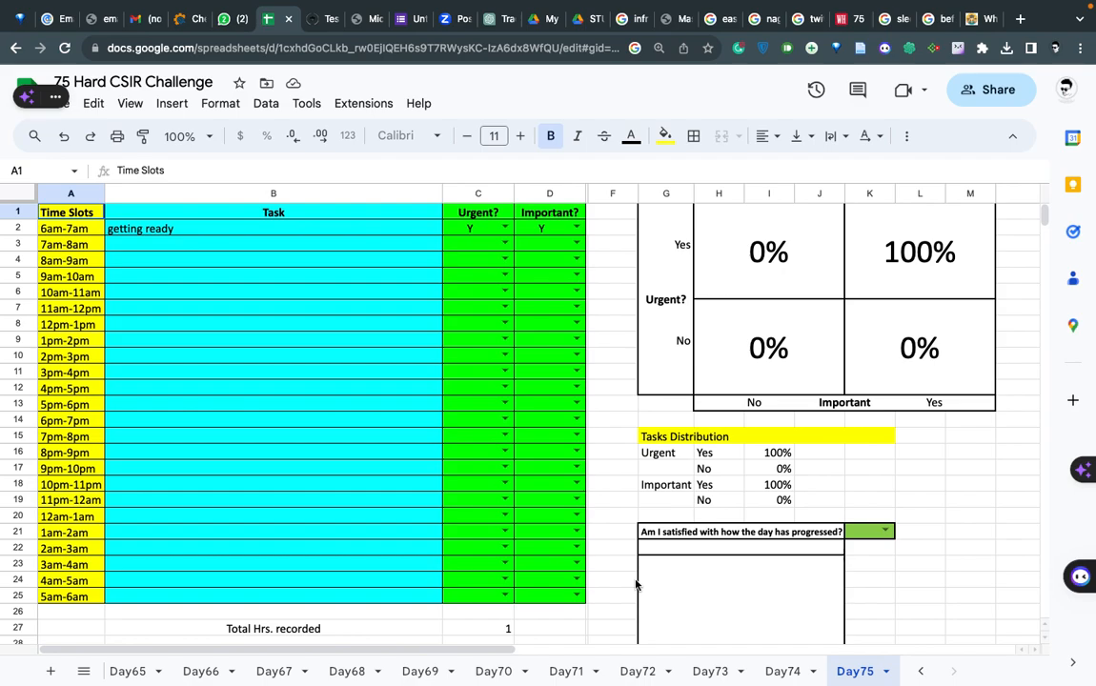
{"action": "mouse_move", "coordinate": [479, 549]}
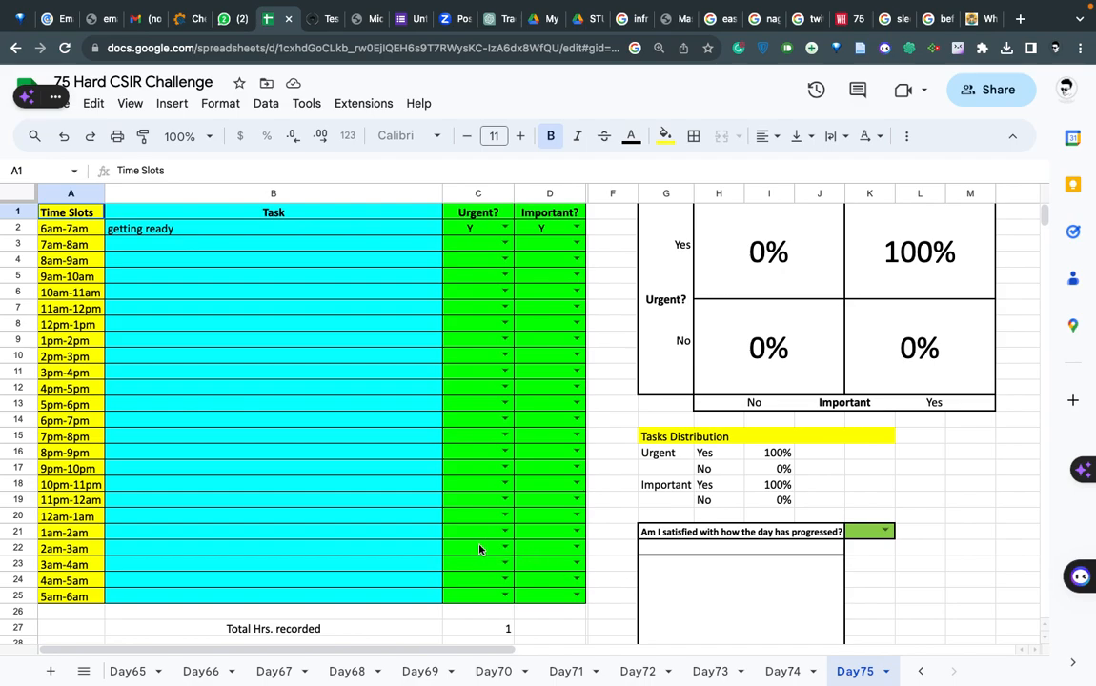
{"action": "mouse_move", "coordinate": [891, 666]}
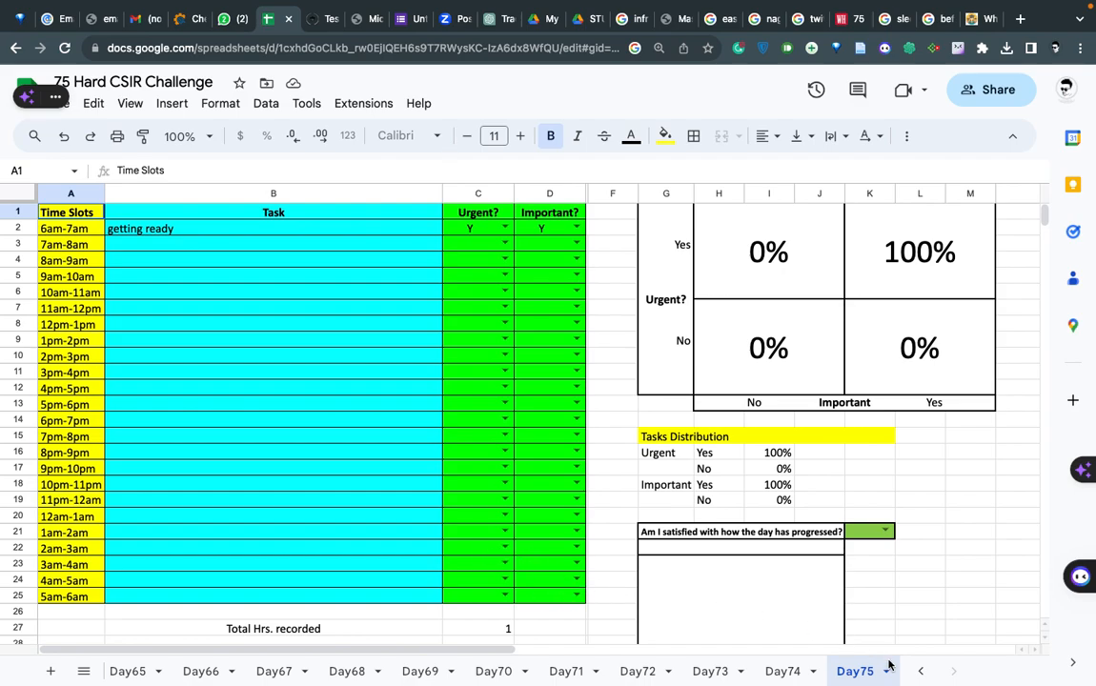
{"action": "left_click", "coordinate": [921, 671]}
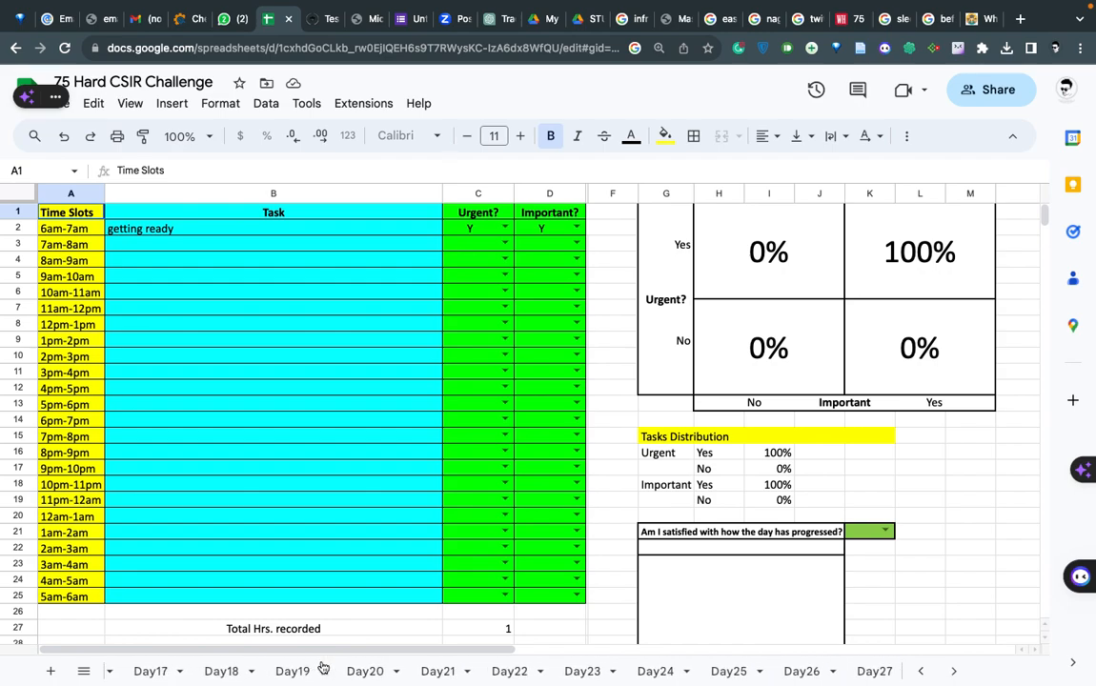
{"action": "left_click", "coordinate": [920, 671]}
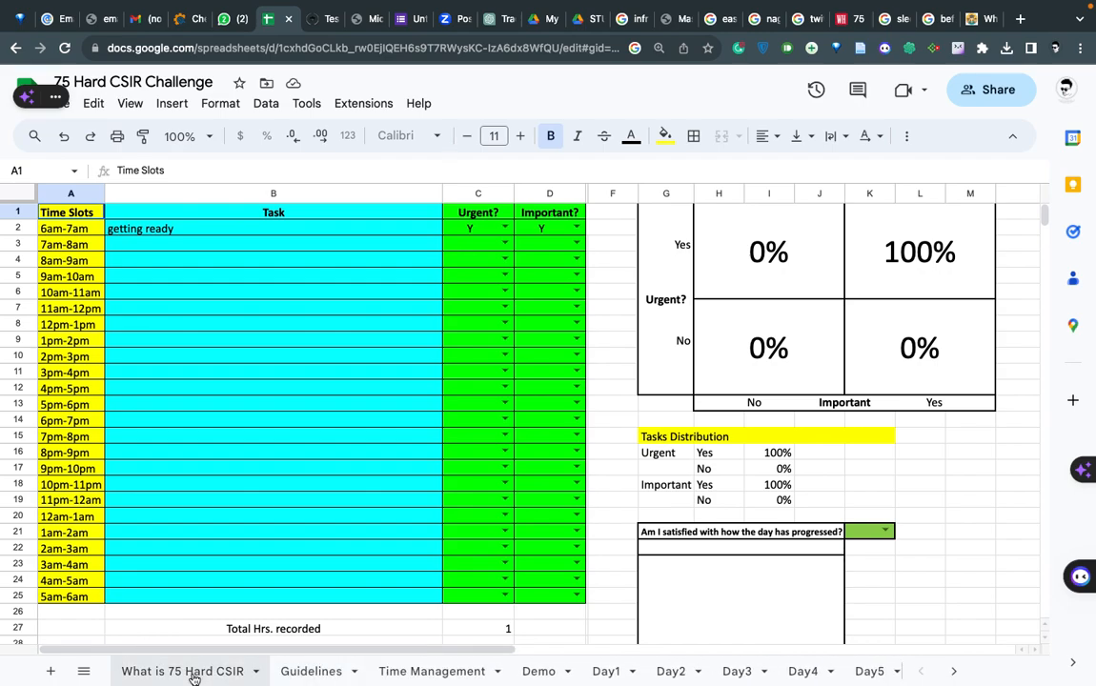
Step: Switch to the 'What is 75 Hard CSIR' rules sheet before going to Day1
{"action": "left_click", "coordinate": [183, 671]}
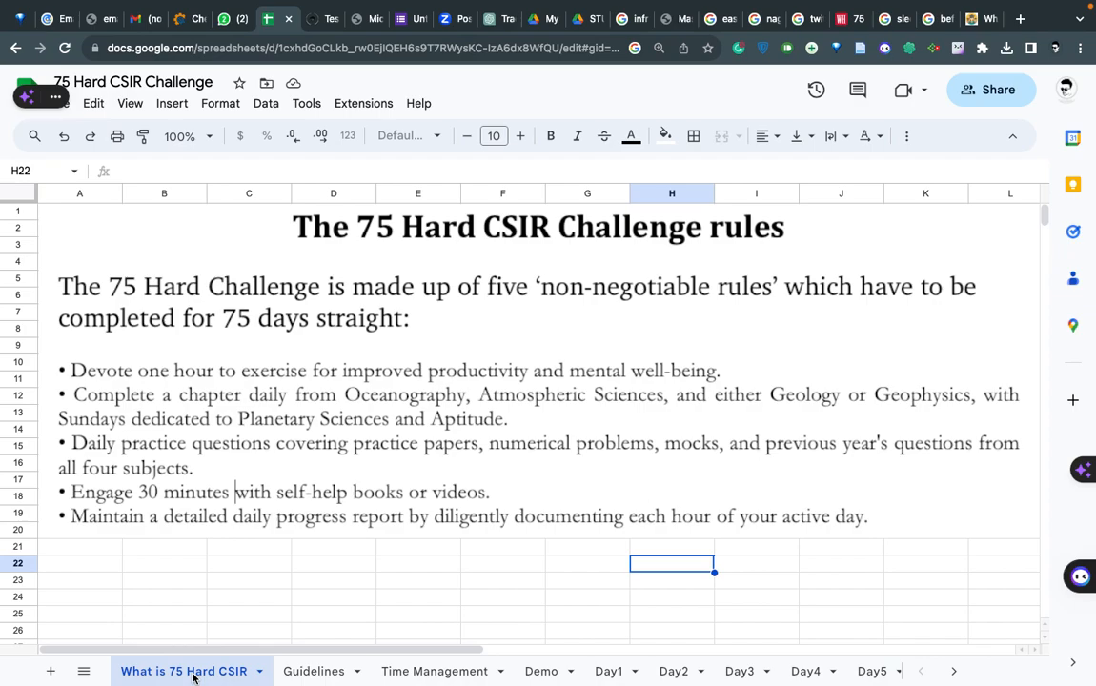
{"action": "mouse_move", "coordinate": [567, 638]}
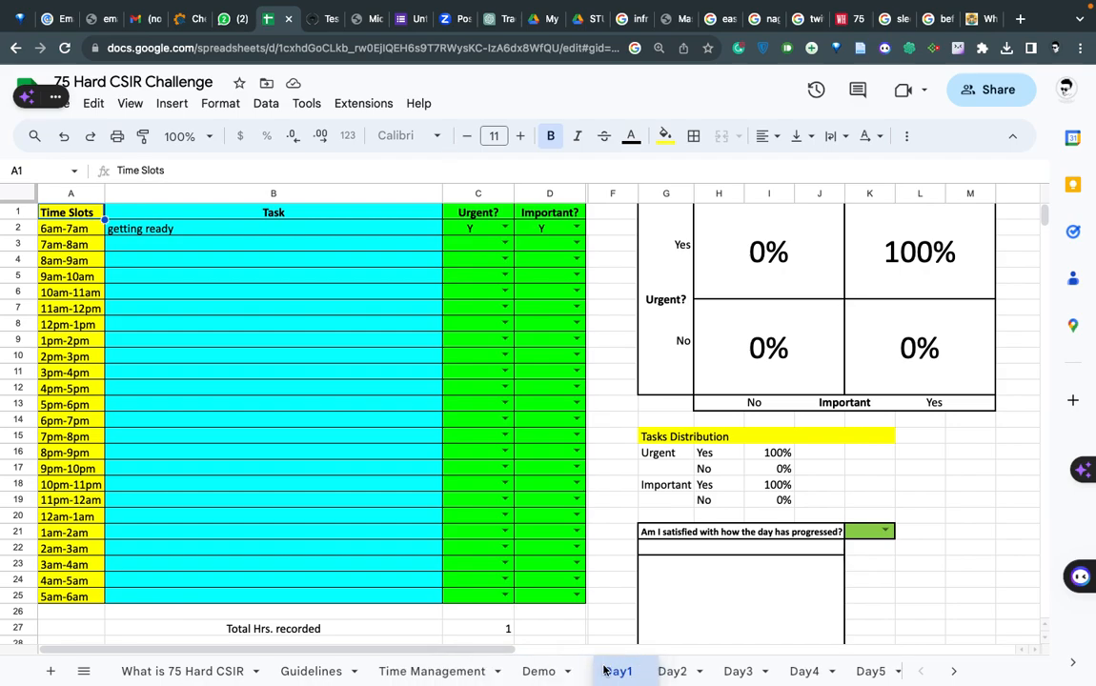
{"action": "left_click", "coordinate": [538, 671]}
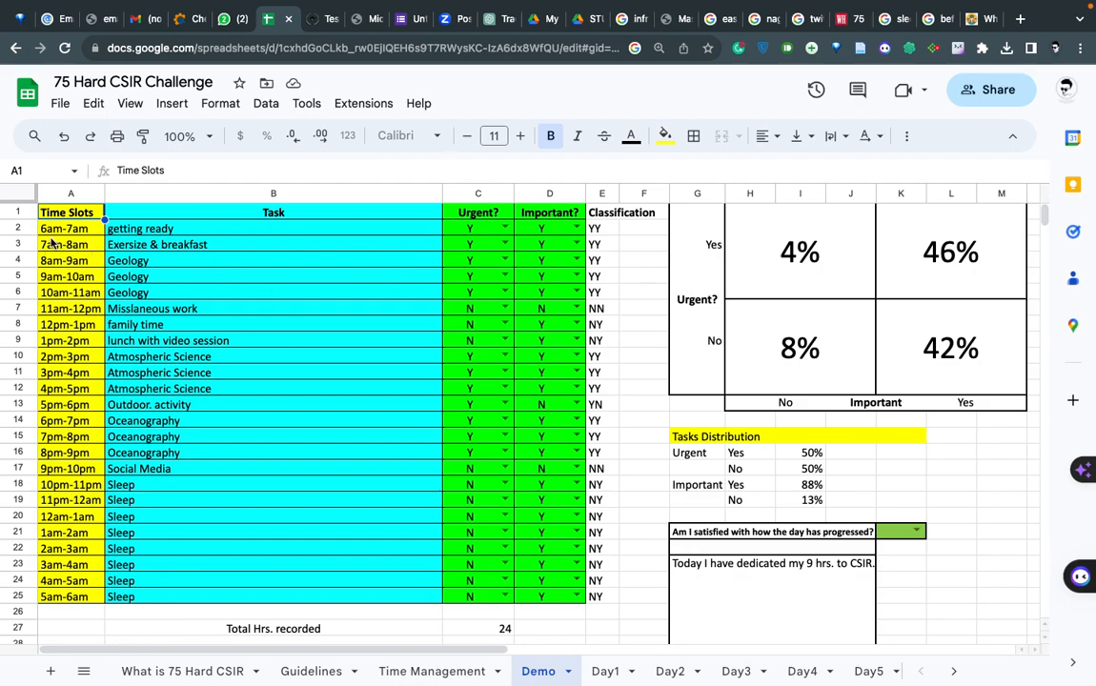
{"action": "mouse_move", "coordinate": [225, 281]}
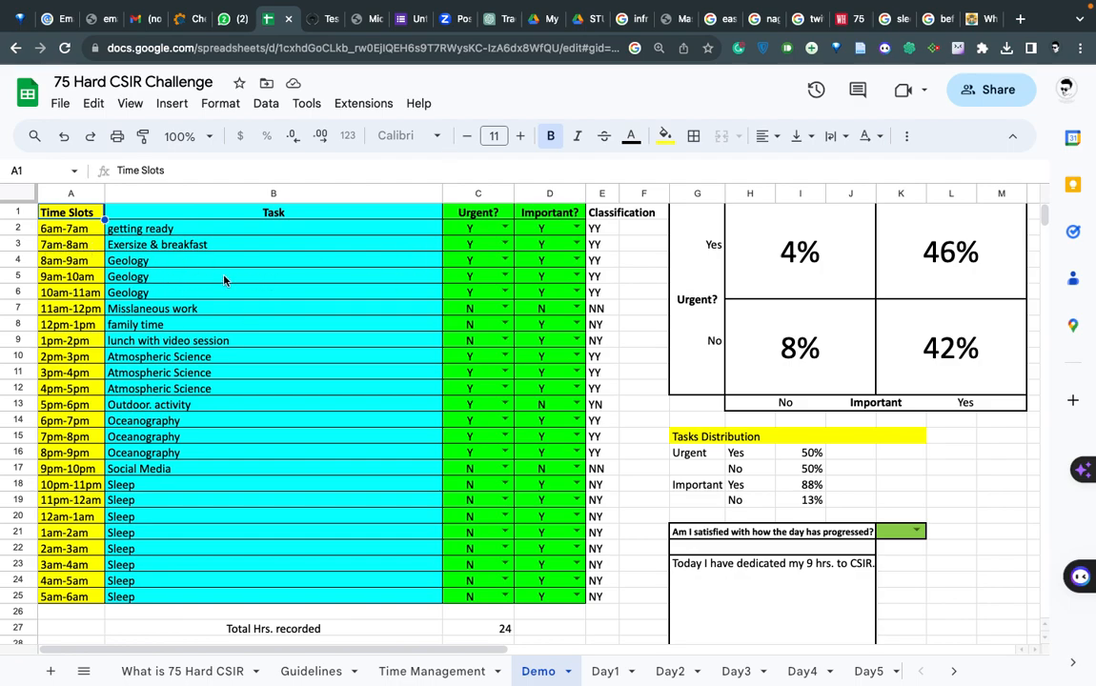
{"action": "mouse_move", "coordinate": [176, 228]}
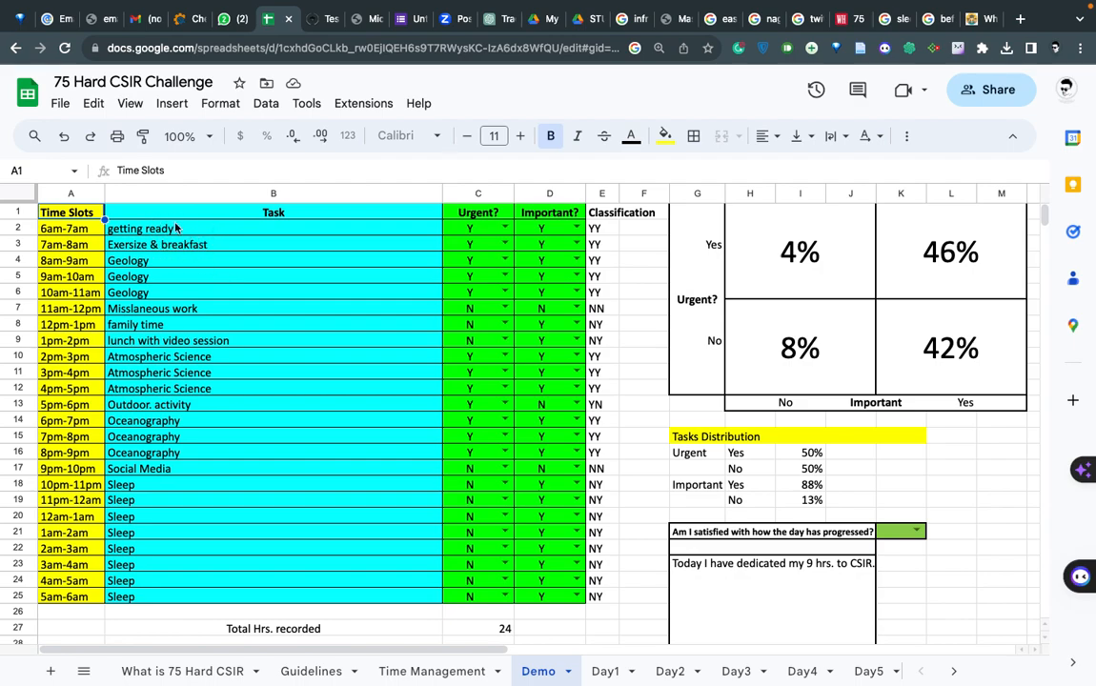
{"action": "mouse_move", "coordinate": [169, 228]}
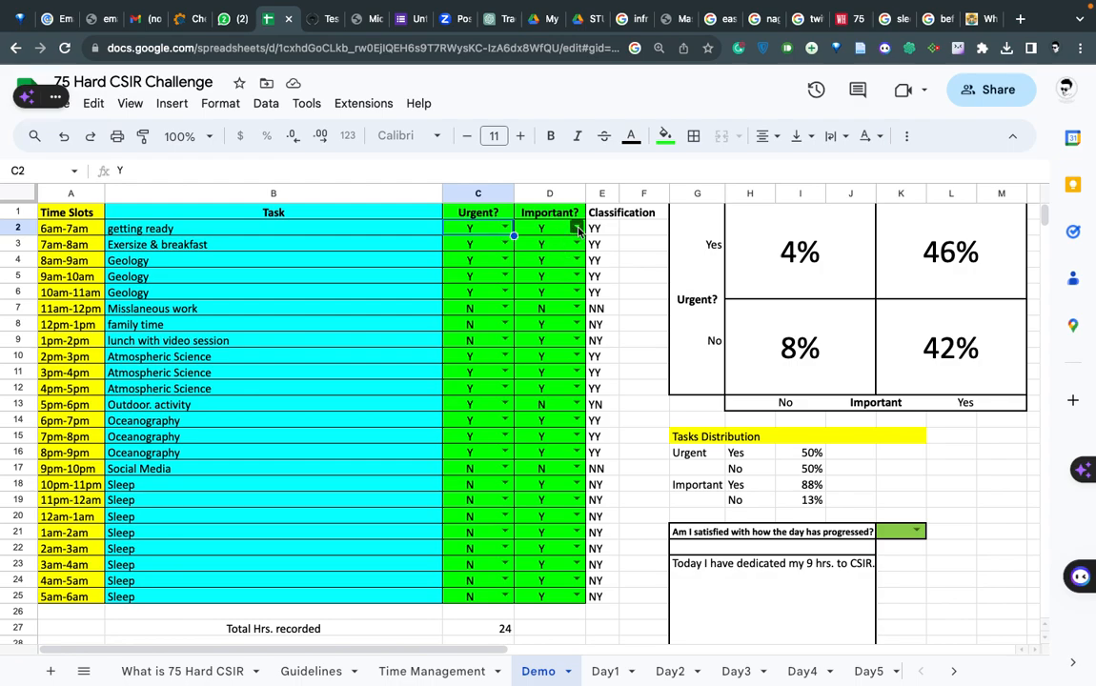
{"action": "left_click", "coordinate": [576, 228]}
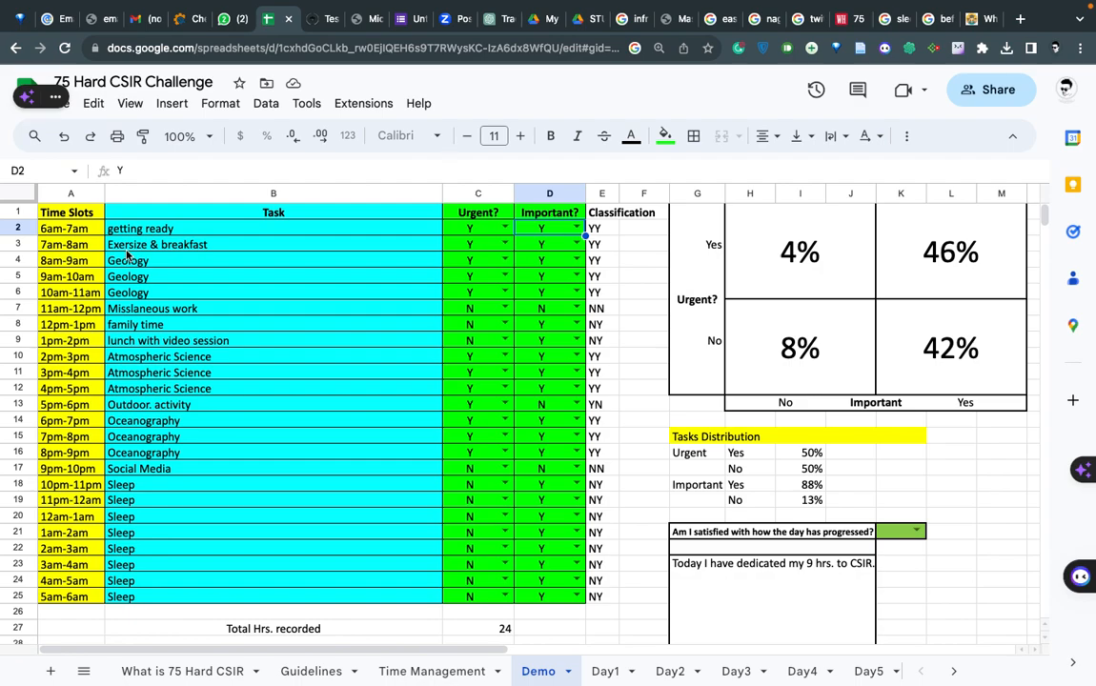
{"action": "mouse_move", "coordinate": [301, 245]}
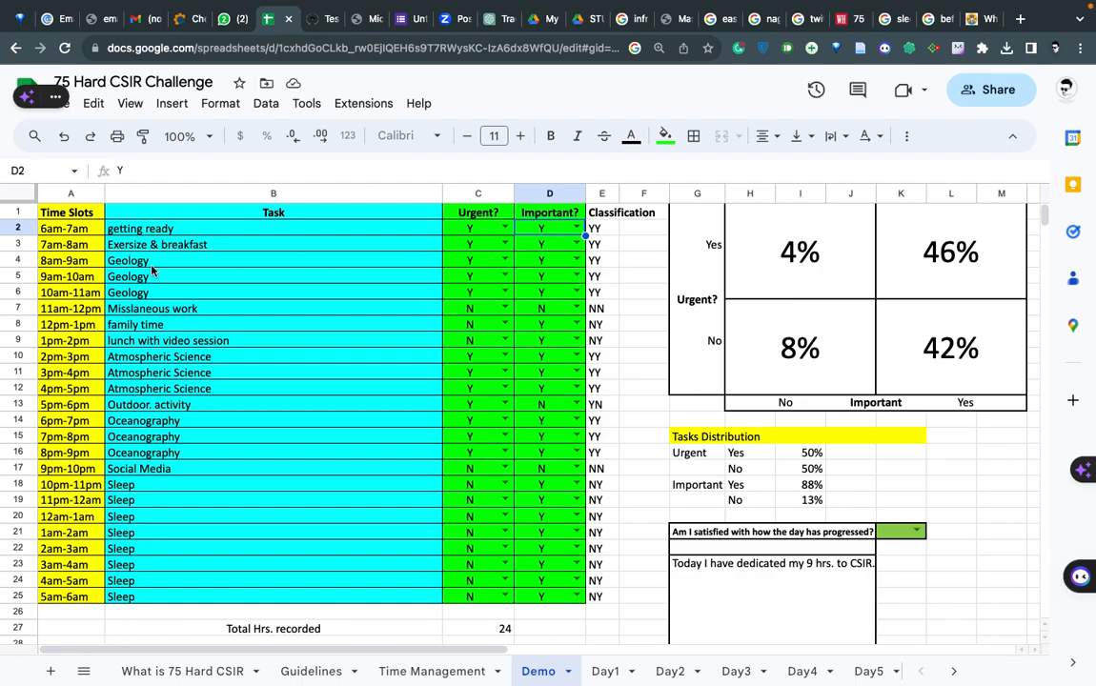
{"action": "mouse_move", "coordinate": [451, 268]}
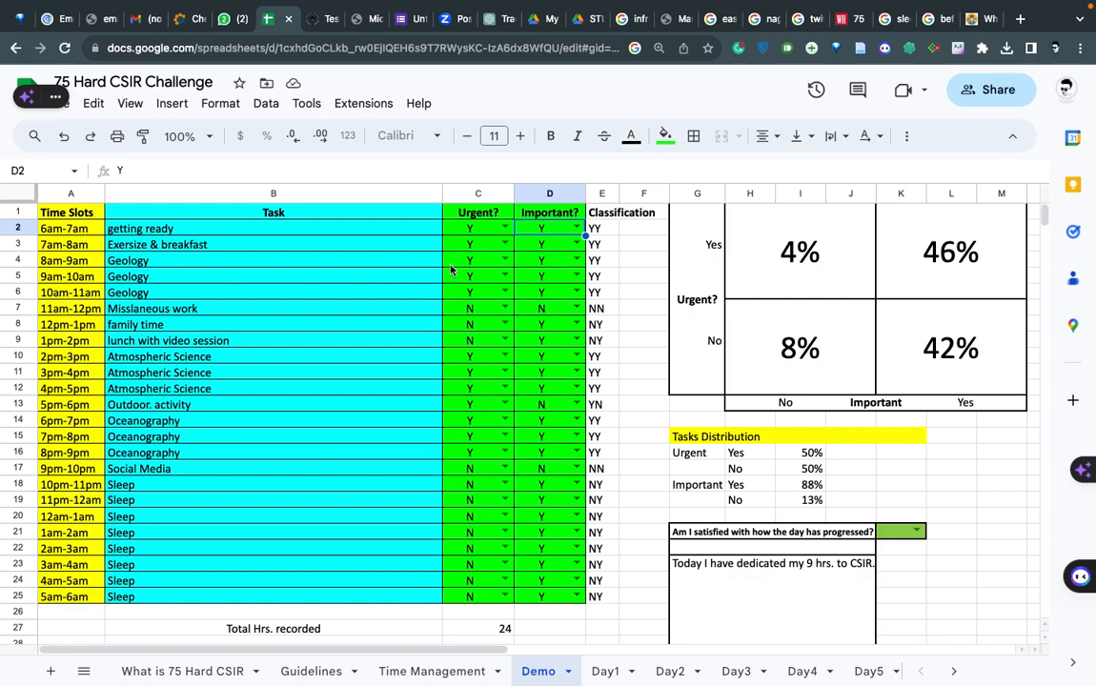
{"action": "mouse_move", "coordinate": [248, 294]}
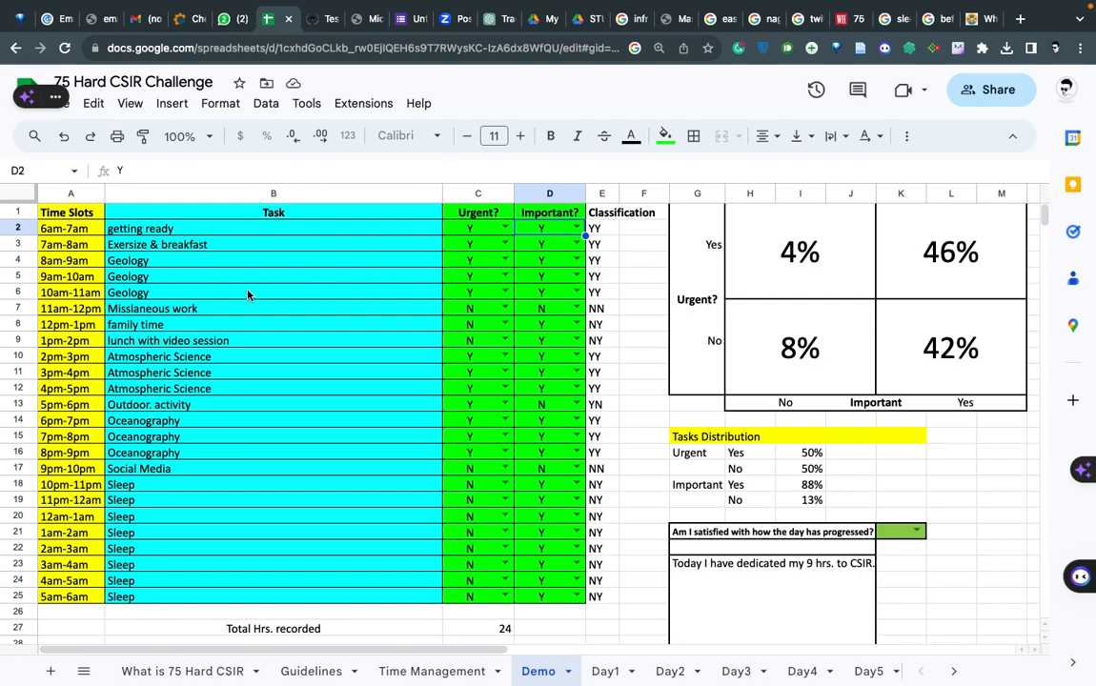
{"action": "mouse_move", "coordinate": [221, 332]}
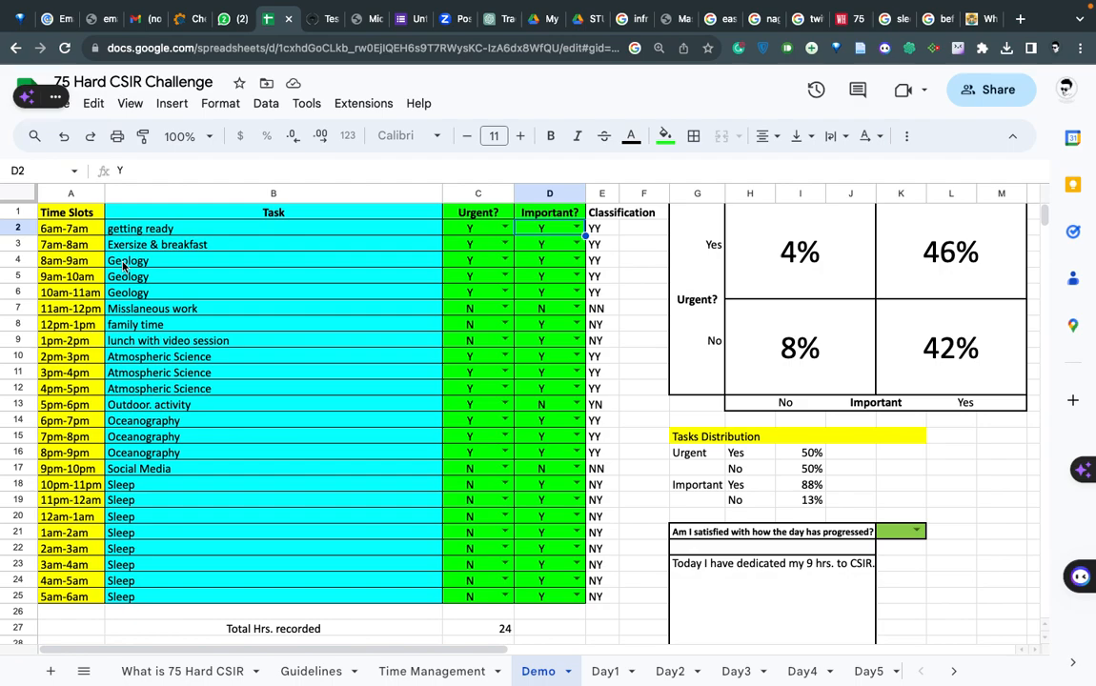
{"action": "mouse_move", "coordinate": [201, 269]}
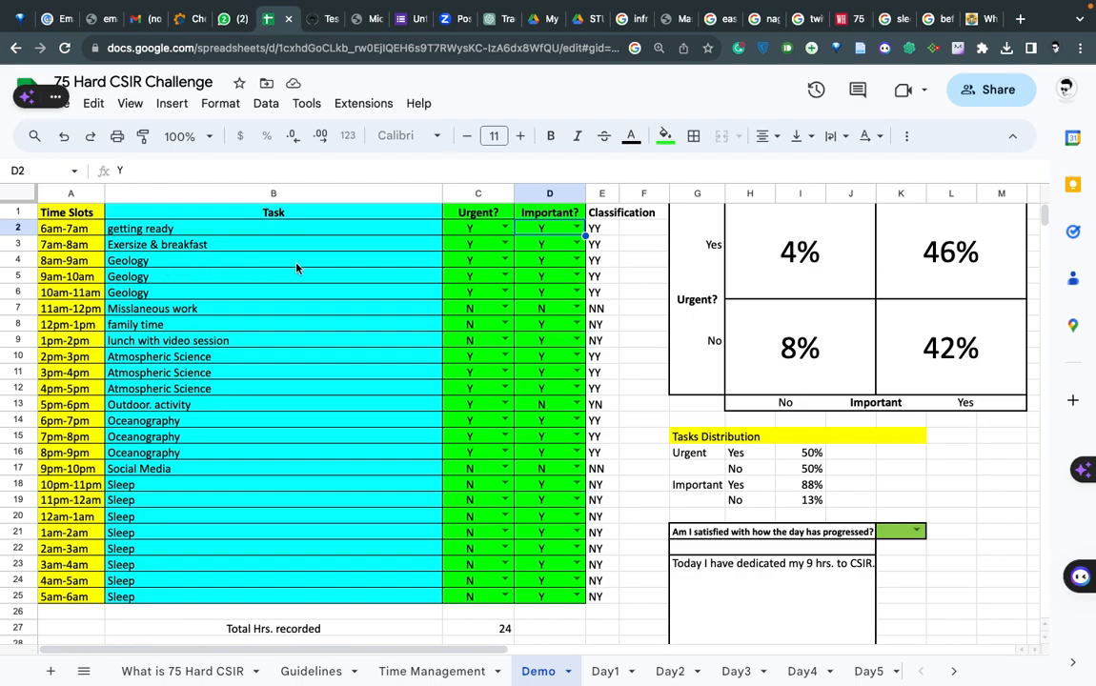
{"action": "mouse_move", "coordinate": [492, 270]}
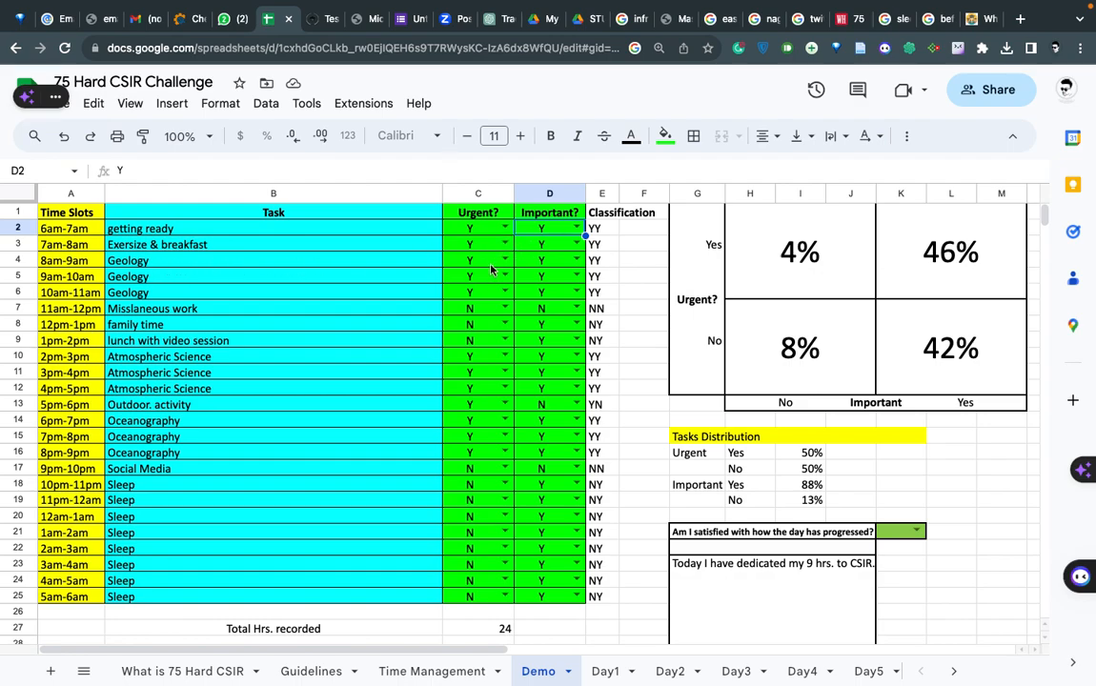
{"action": "mouse_move", "coordinate": [548, 266]}
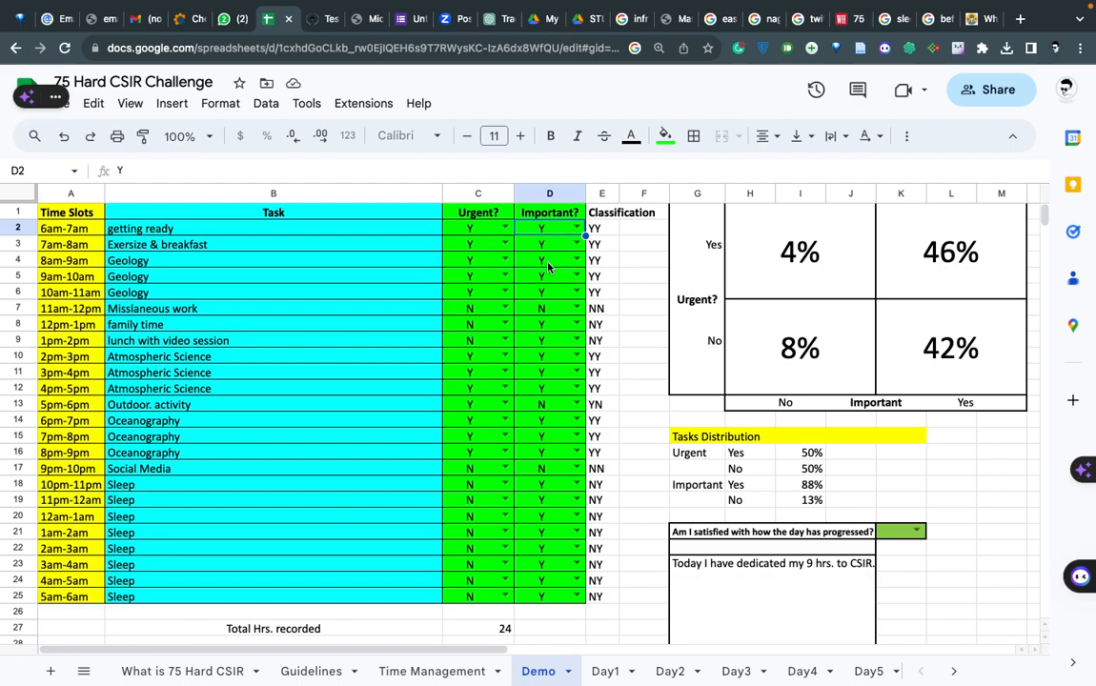
{"action": "mouse_move", "coordinate": [177, 299]}
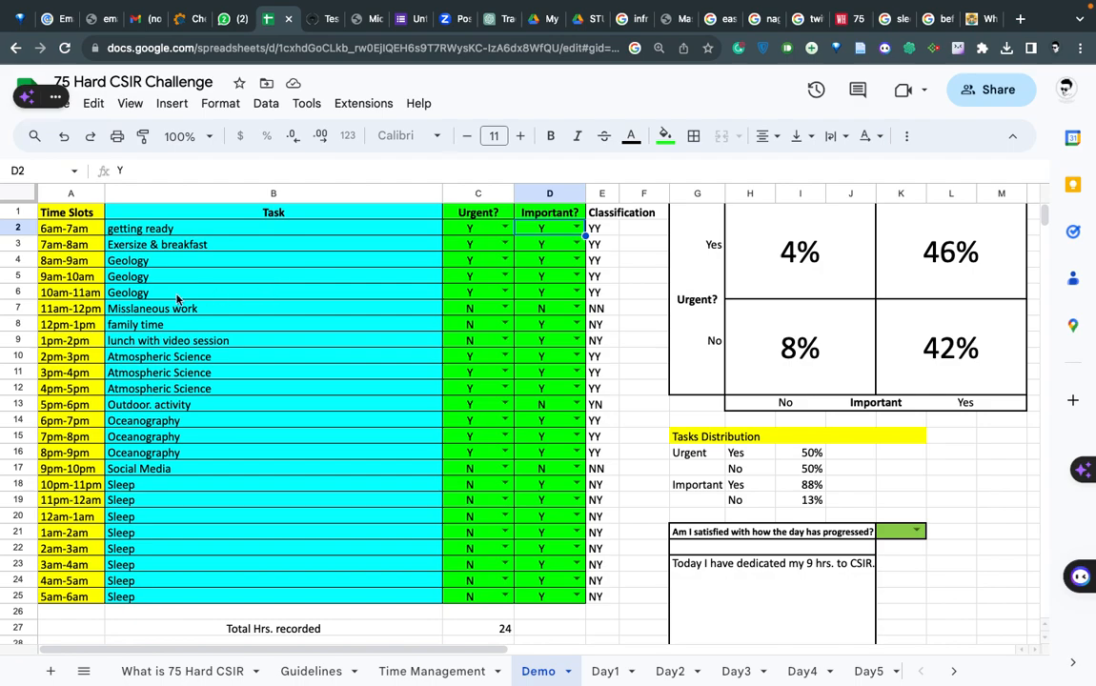
{"action": "mouse_move", "coordinate": [310, 345]}
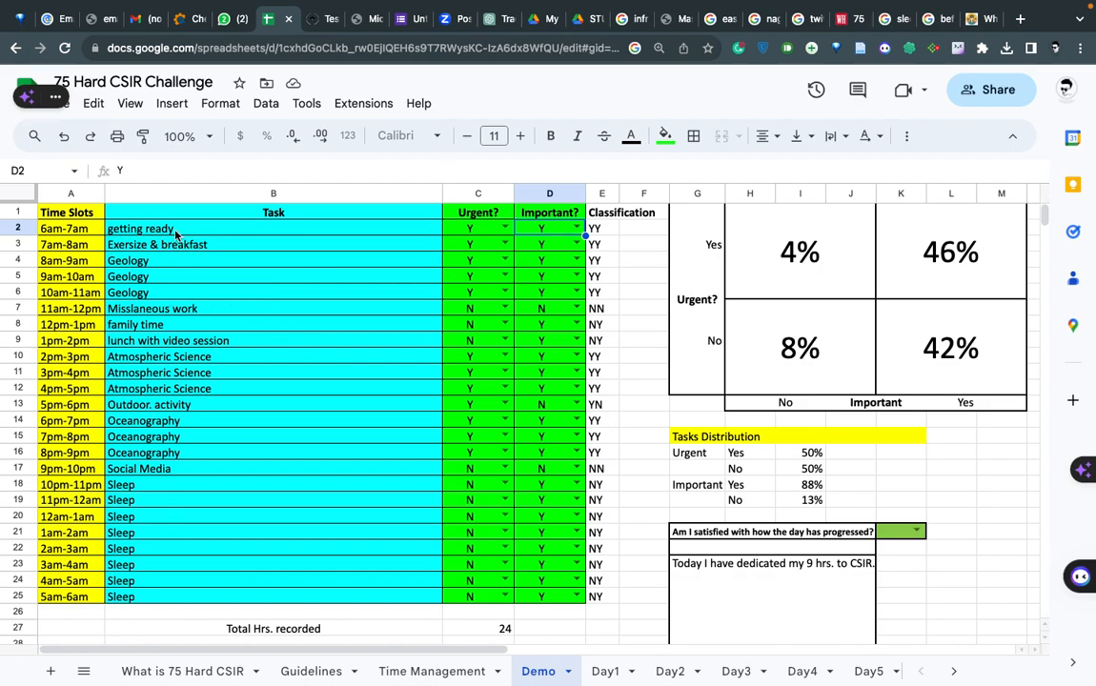
{"action": "mouse_move", "coordinate": [170, 467]}
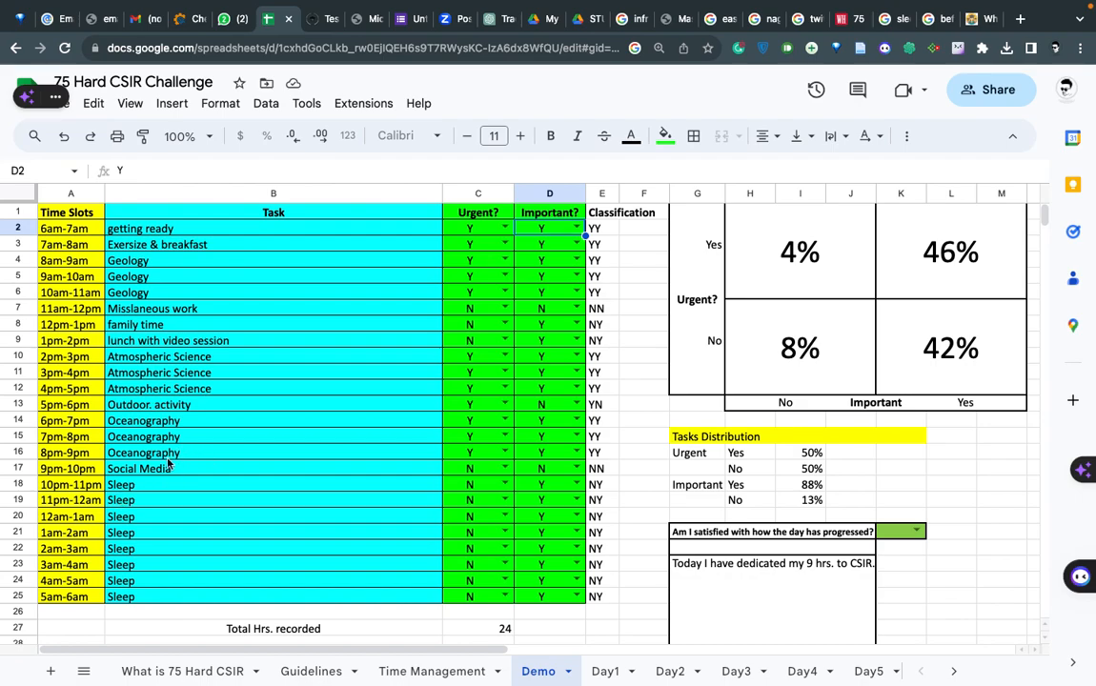
{"action": "mouse_move", "coordinate": [162, 272]}
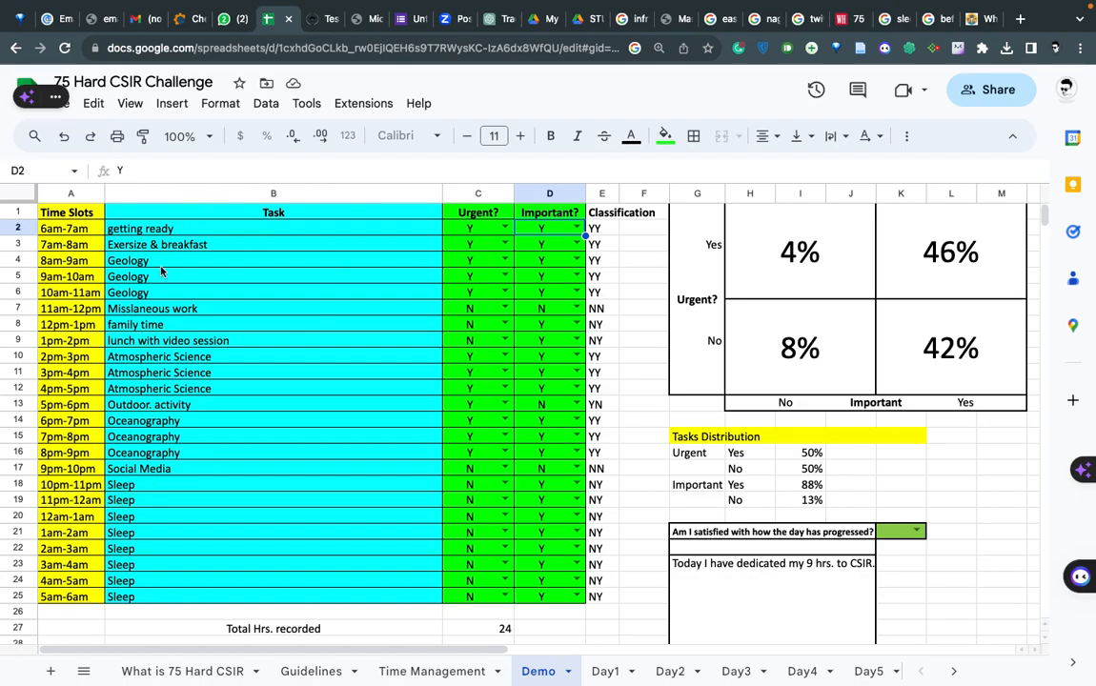
{"action": "mouse_move", "coordinate": [227, 410]}
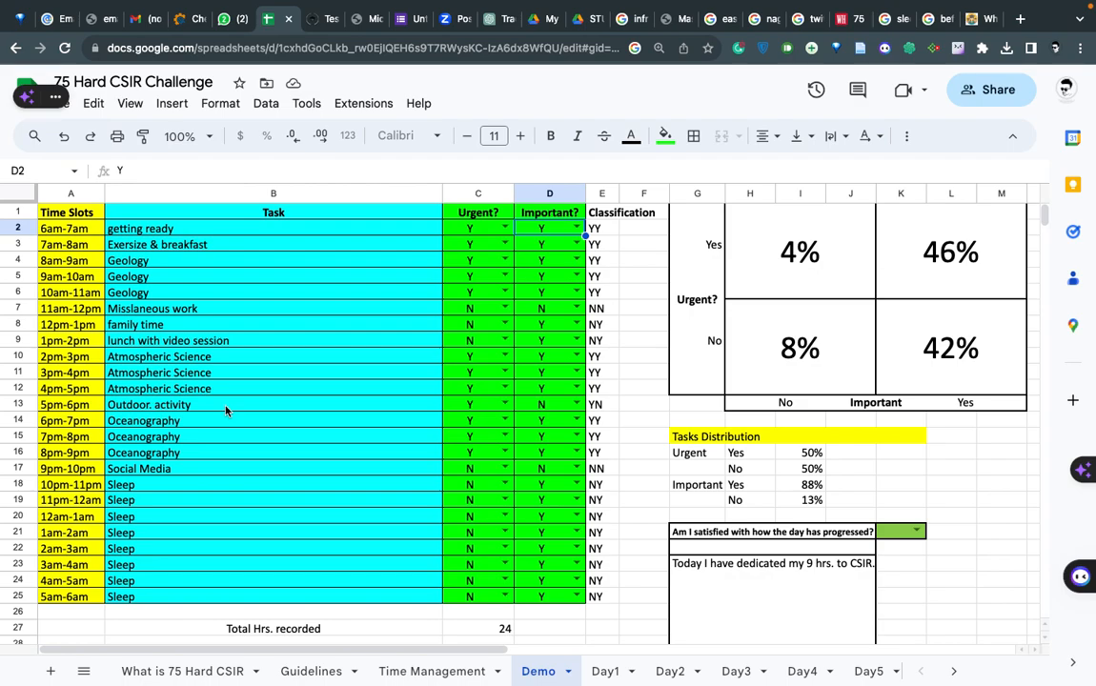
{"action": "mouse_move", "coordinate": [502, 469]}
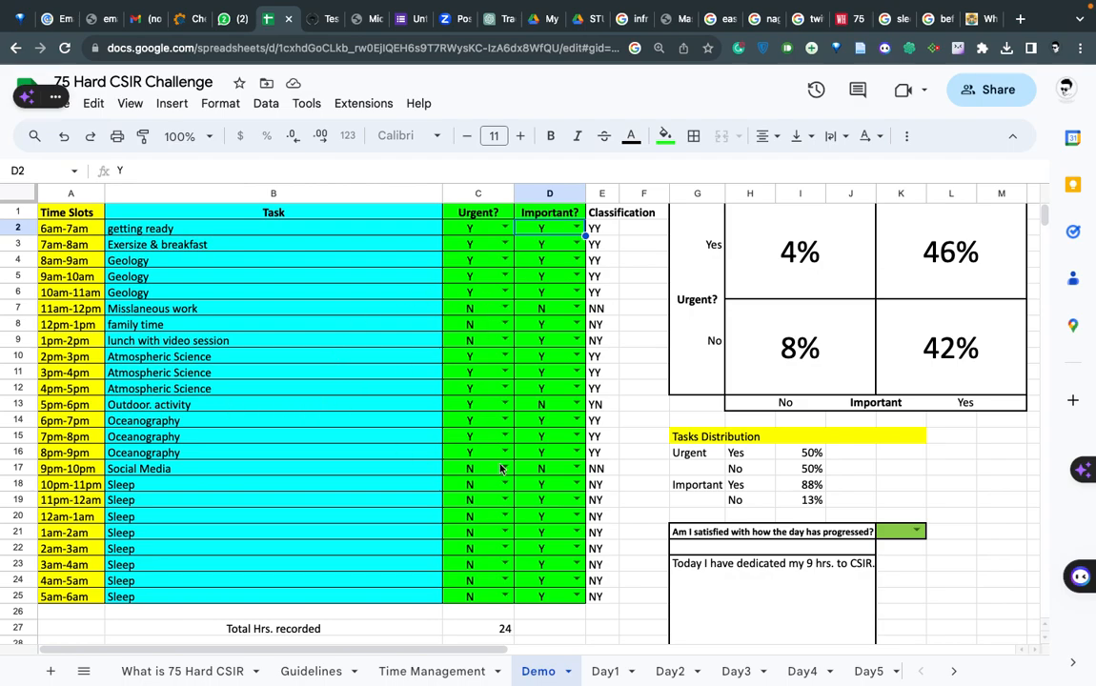
{"action": "mouse_move", "coordinate": [852, 265]}
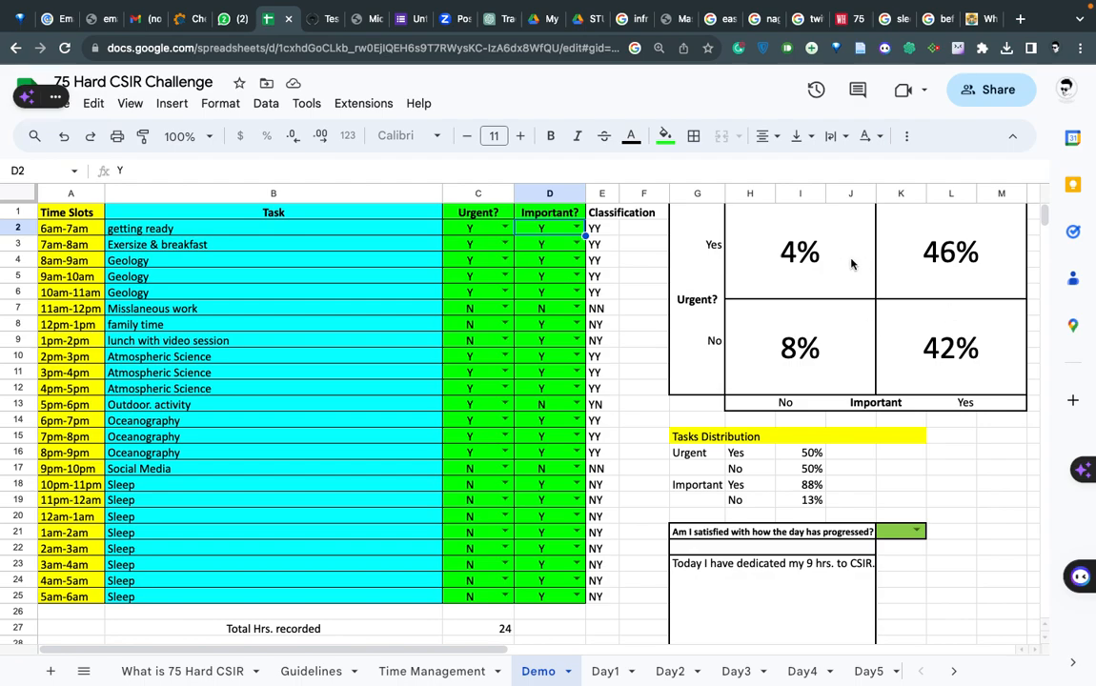
{"action": "mouse_move", "coordinate": [875, 293]}
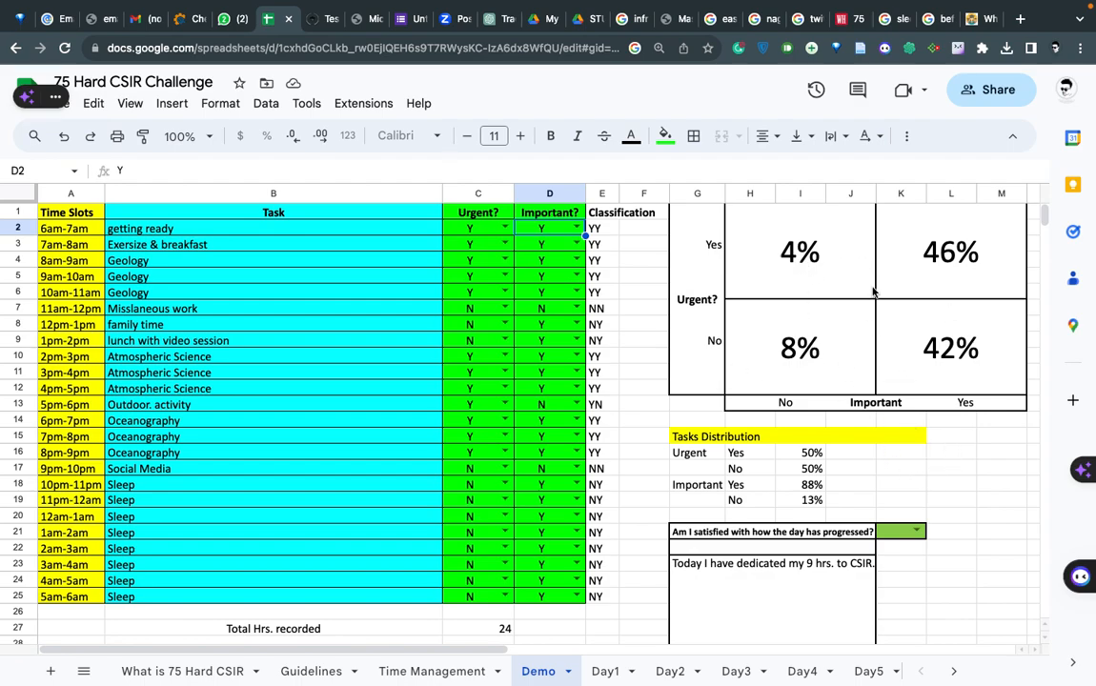
{"action": "mouse_move", "coordinate": [758, 337]}
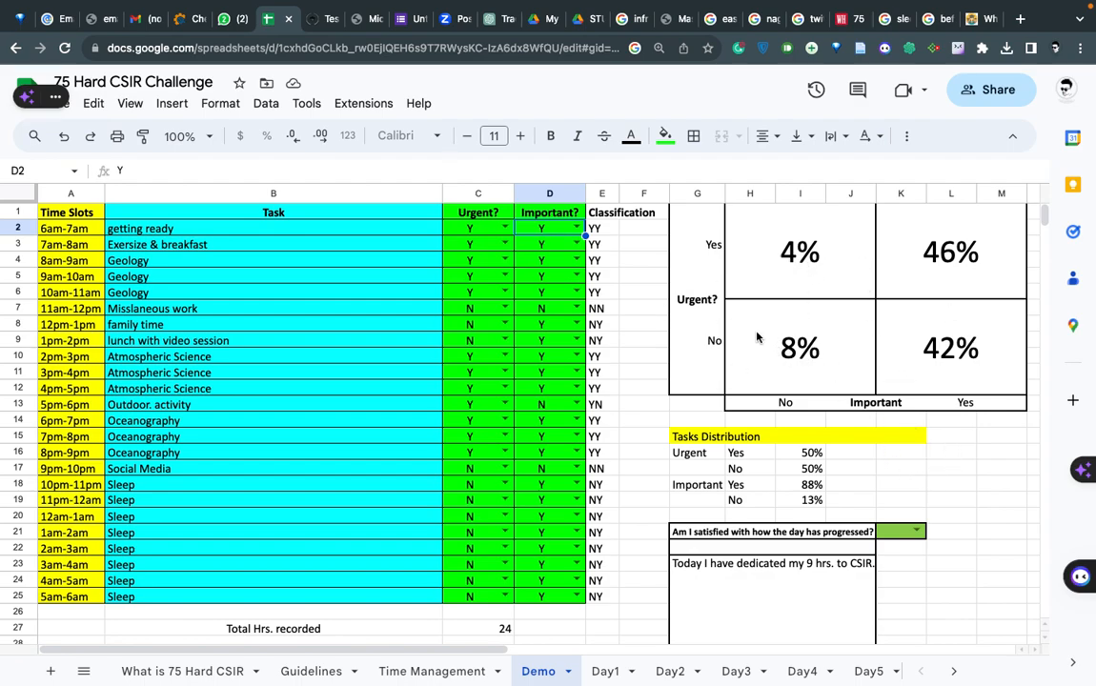
{"action": "mouse_move", "coordinate": [894, 357]}
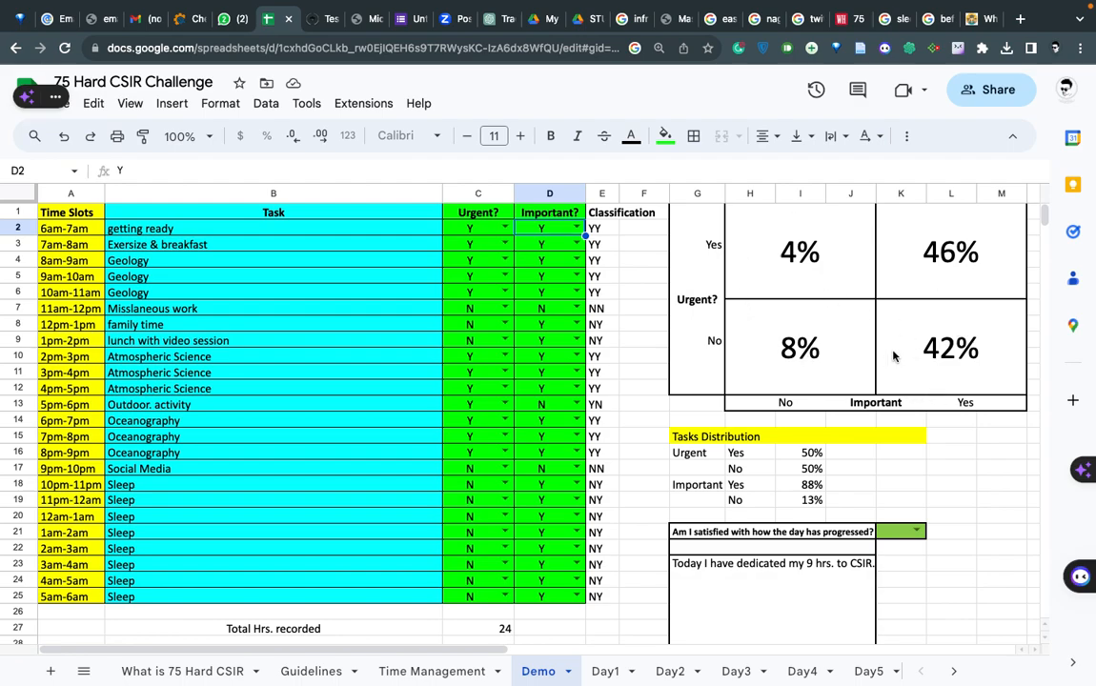
{"action": "mouse_move", "coordinate": [846, 274]}
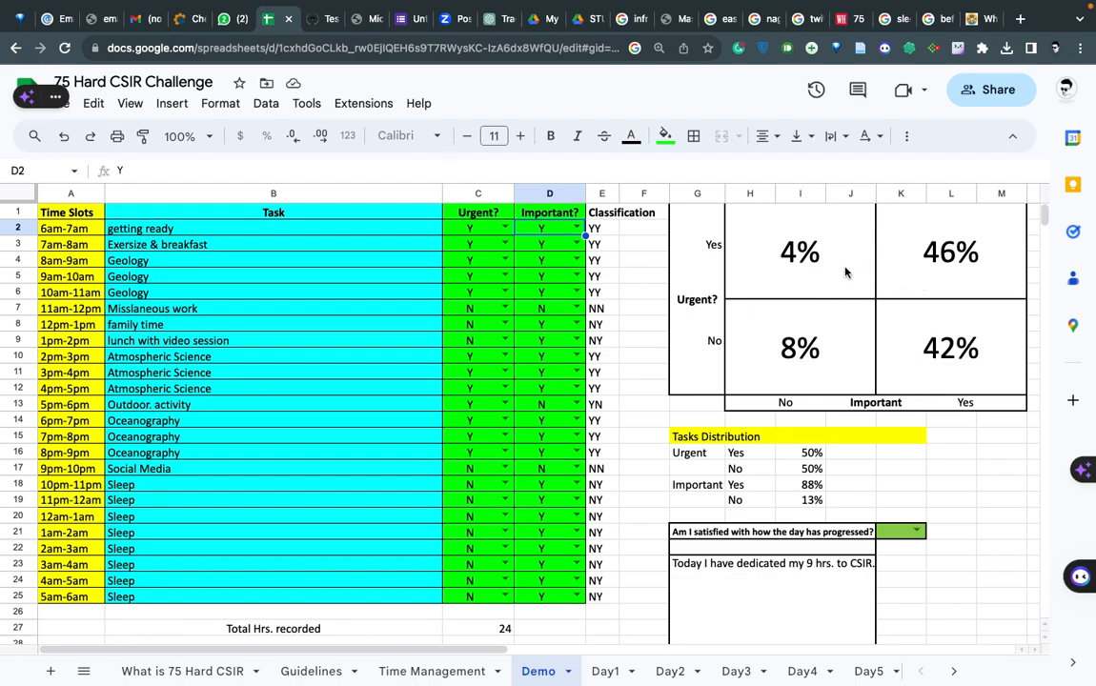
{"action": "mouse_move", "coordinate": [772, 301]}
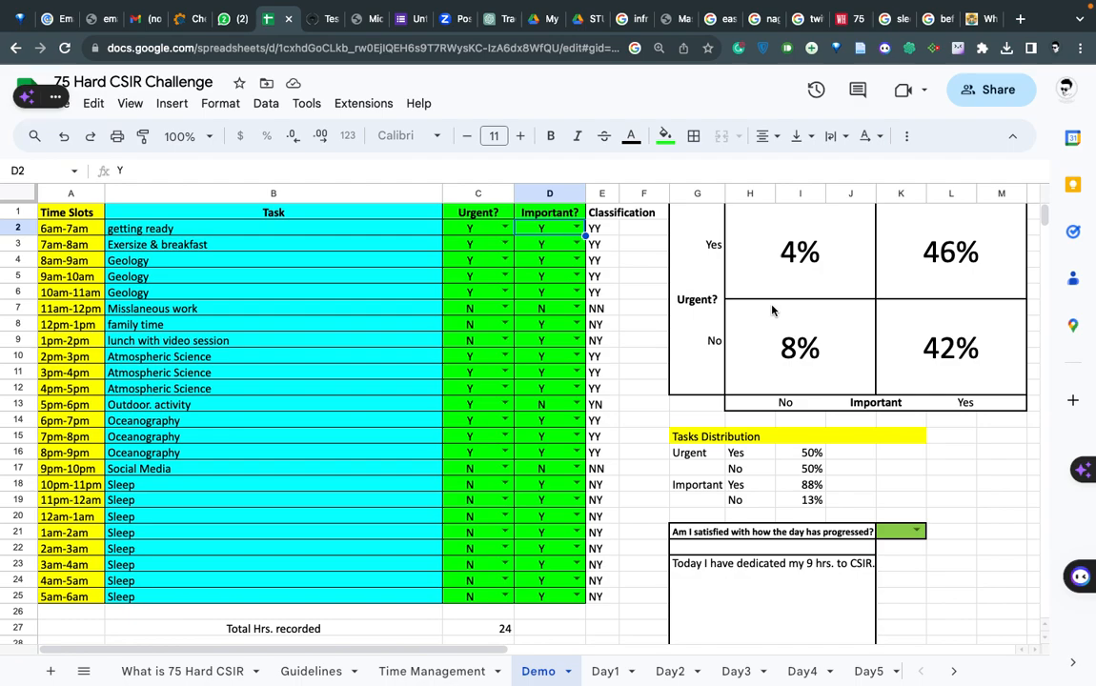
{"action": "mouse_move", "coordinate": [659, 353]}
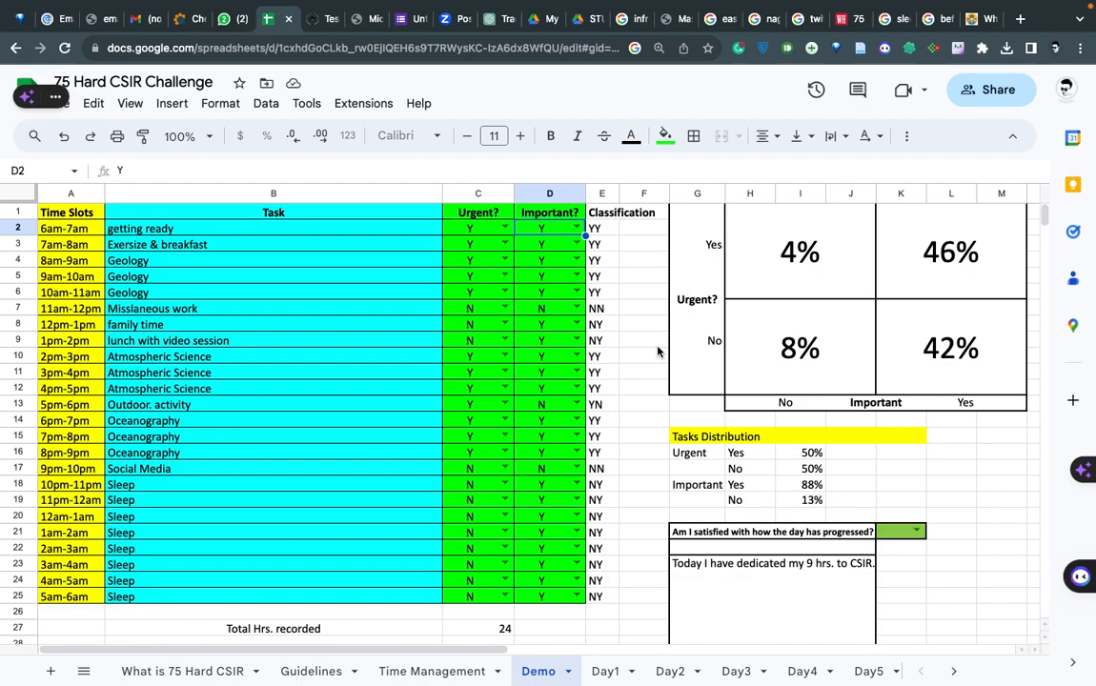
{"action": "mouse_move", "coordinate": [162, 473]}
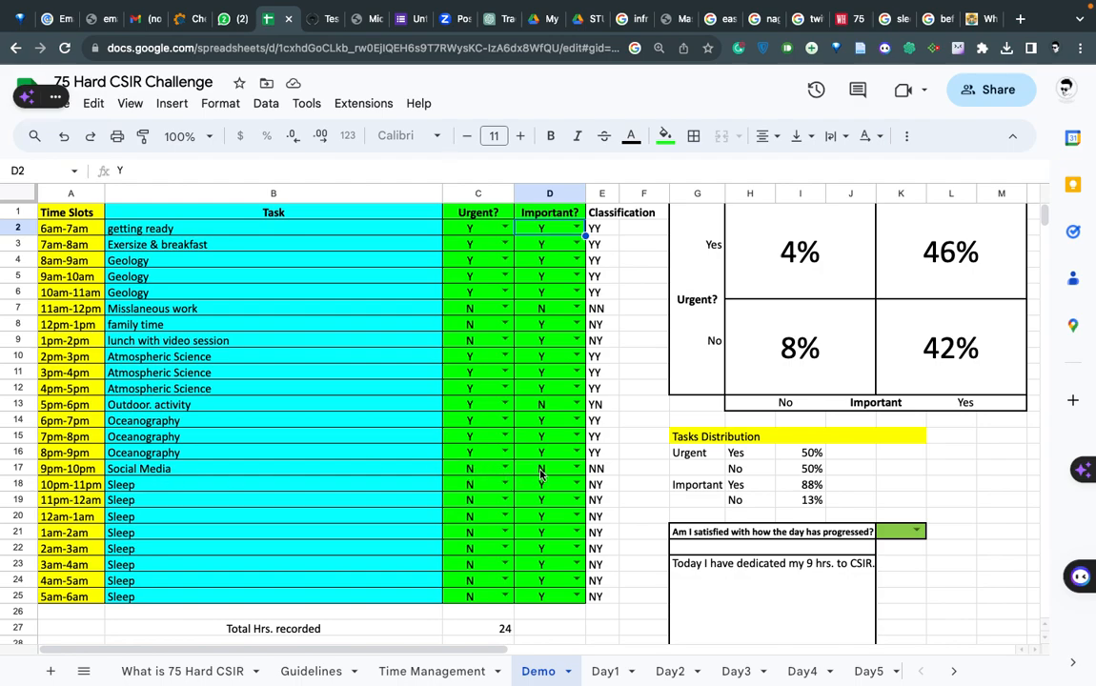
{"action": "mouse_move", "coordinate": [807, 319]}
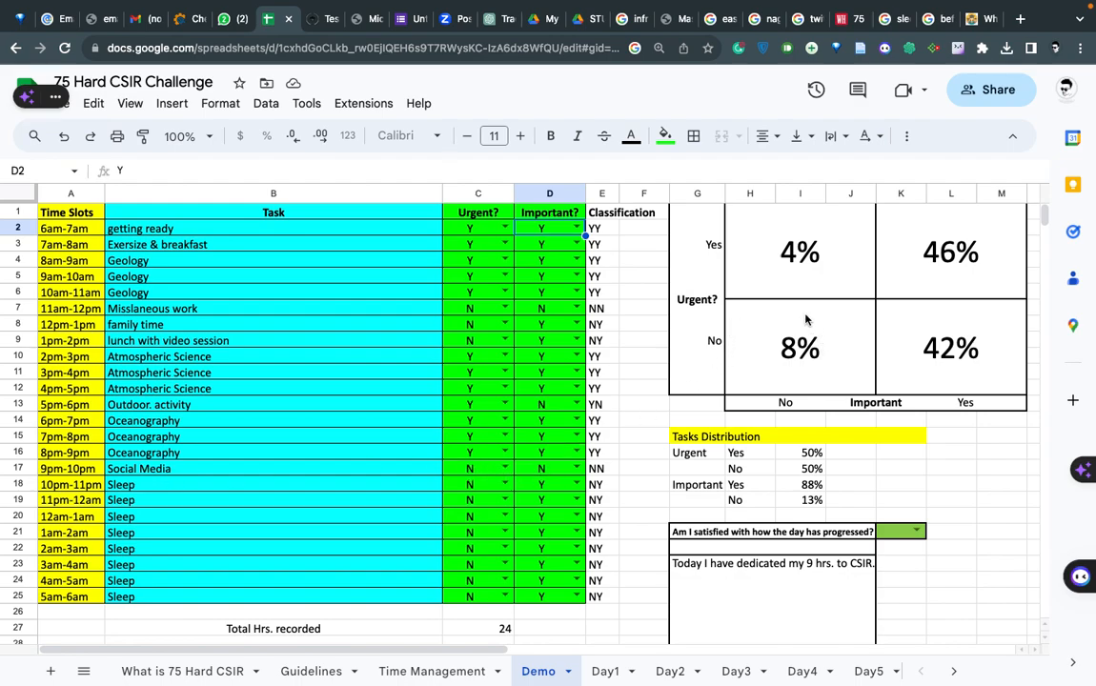
{"action": "mouse_move", "coordinate": [777, 348]}
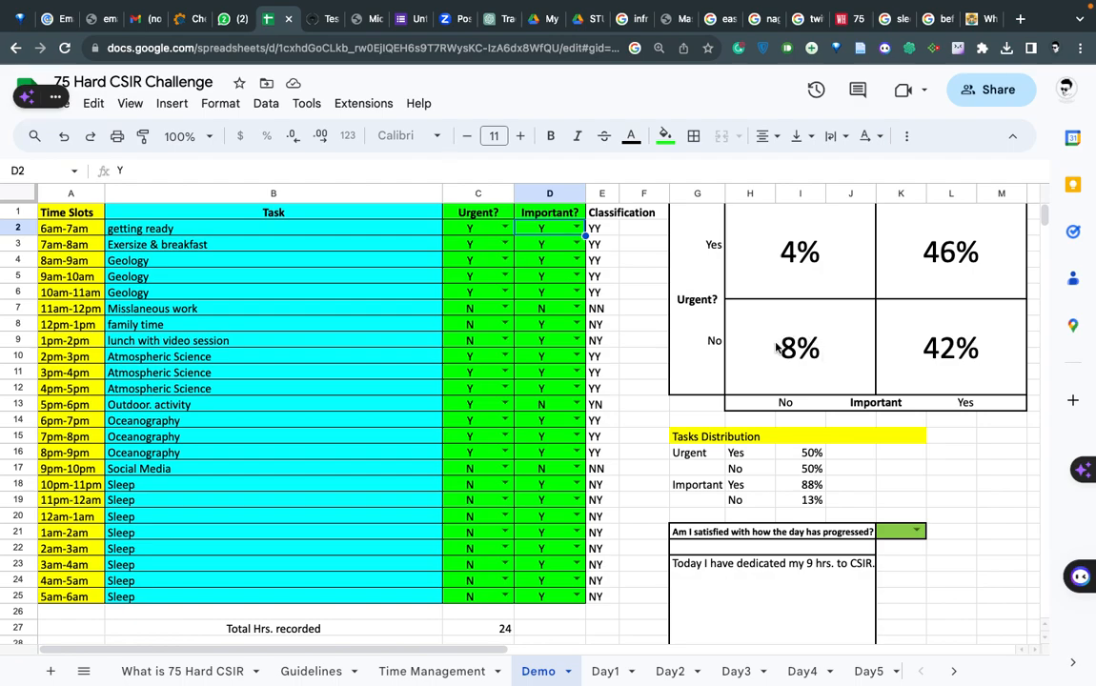
{"action": "mouse_move", "coordinate": [811, 379]}
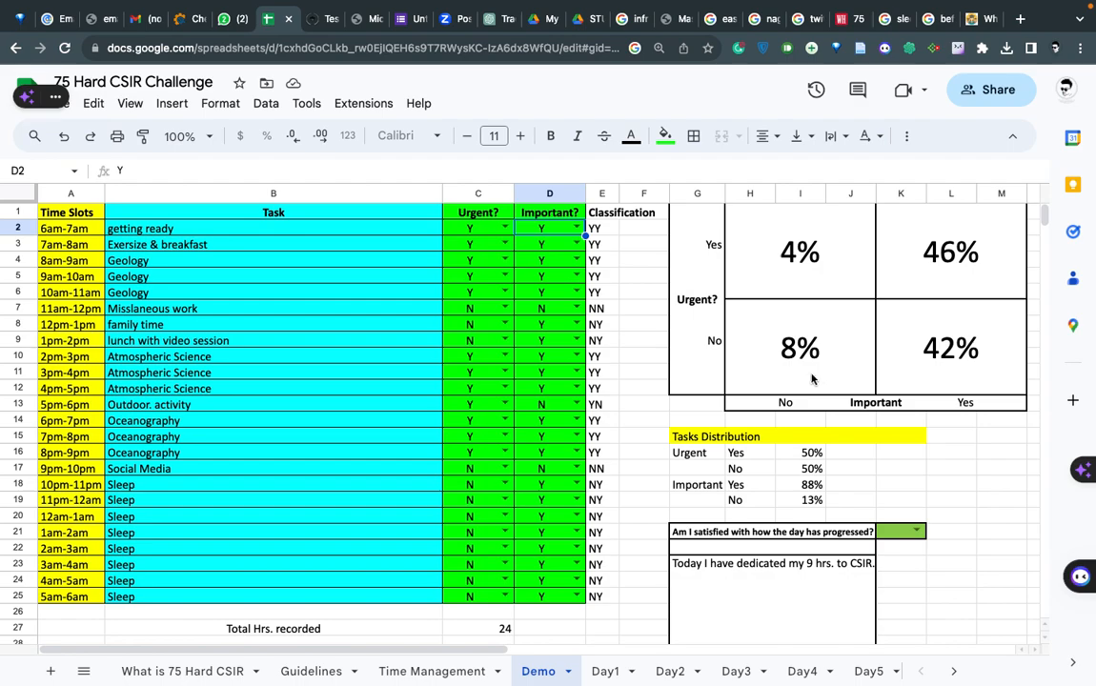
{"action": "mouse_move", "coordinate": [780, 313]}
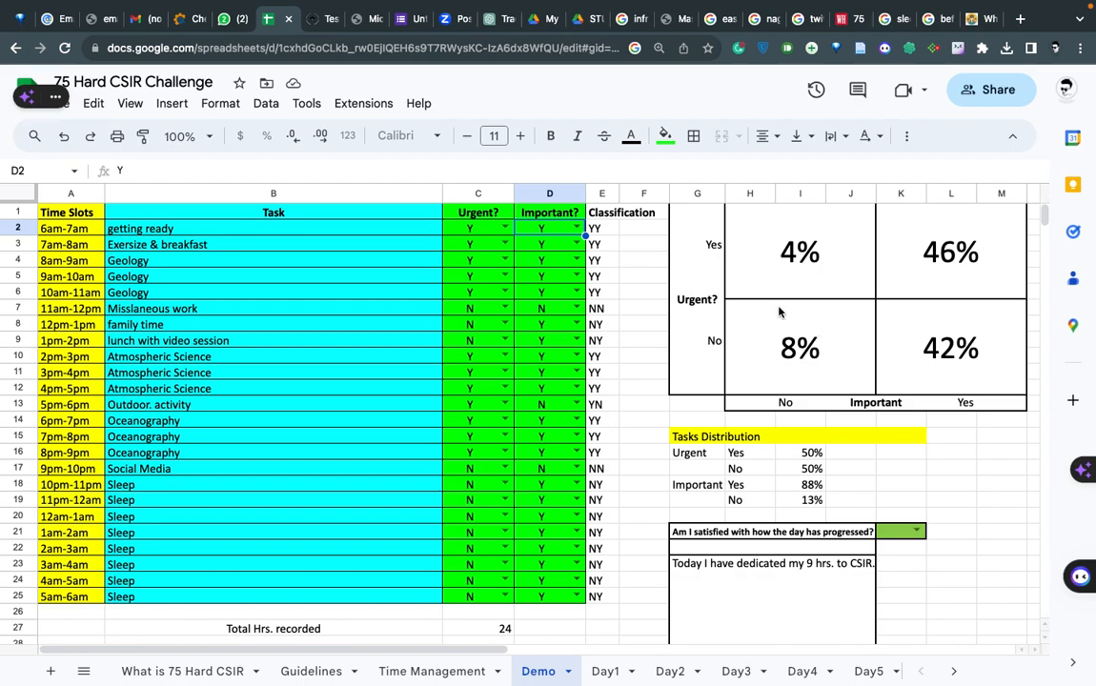
{"action": "mouse_move", "coordinate": [806, 348]}
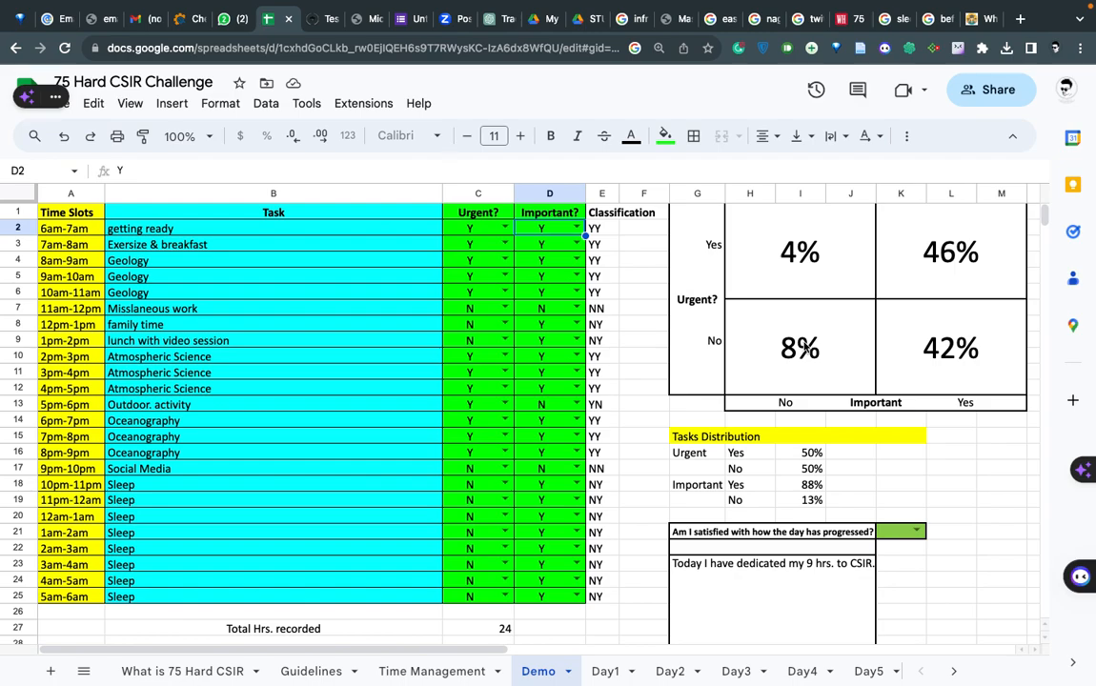
{"action": "mouse_move", "coordinate": [793, 465]}
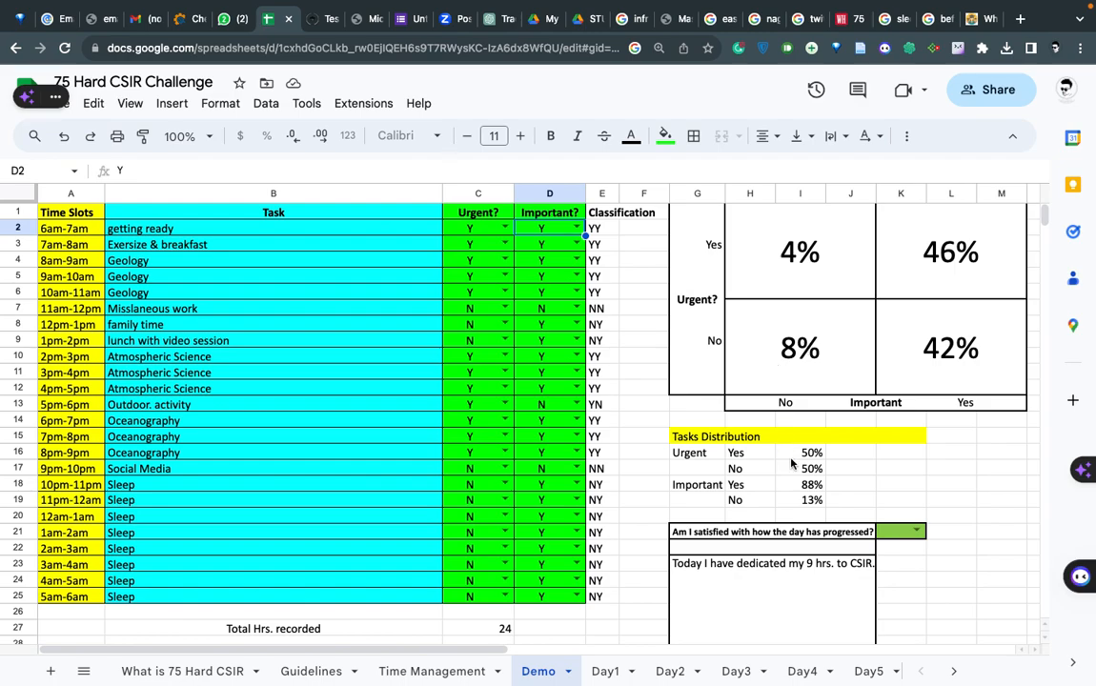
{"action": "scroll", "scroll_direction": "down", "scroll_amount": 3}
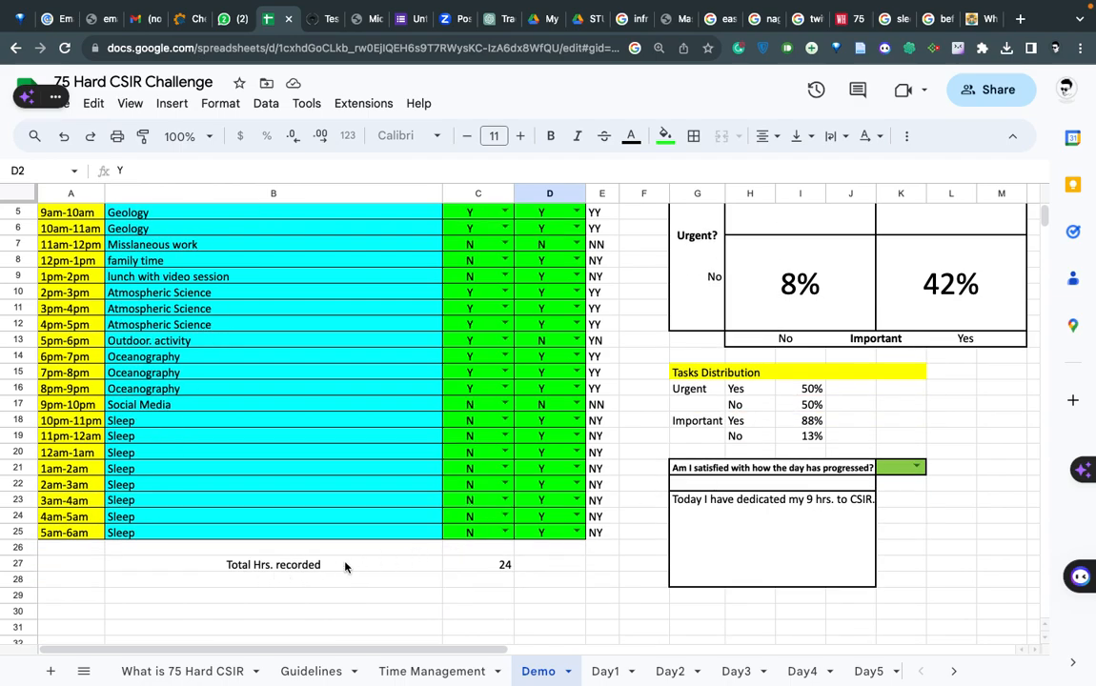
{"action": "mouse_move", "coordinate": [480, 562]}
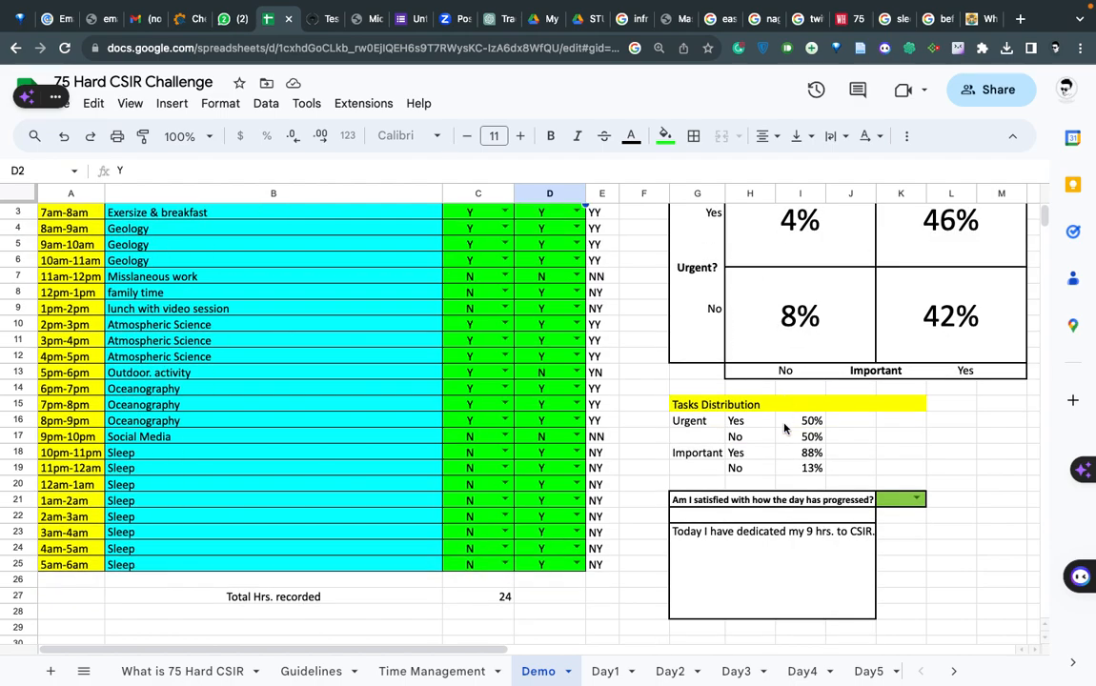
{"action": "mouse_move", "coordinate": [688, 540]}
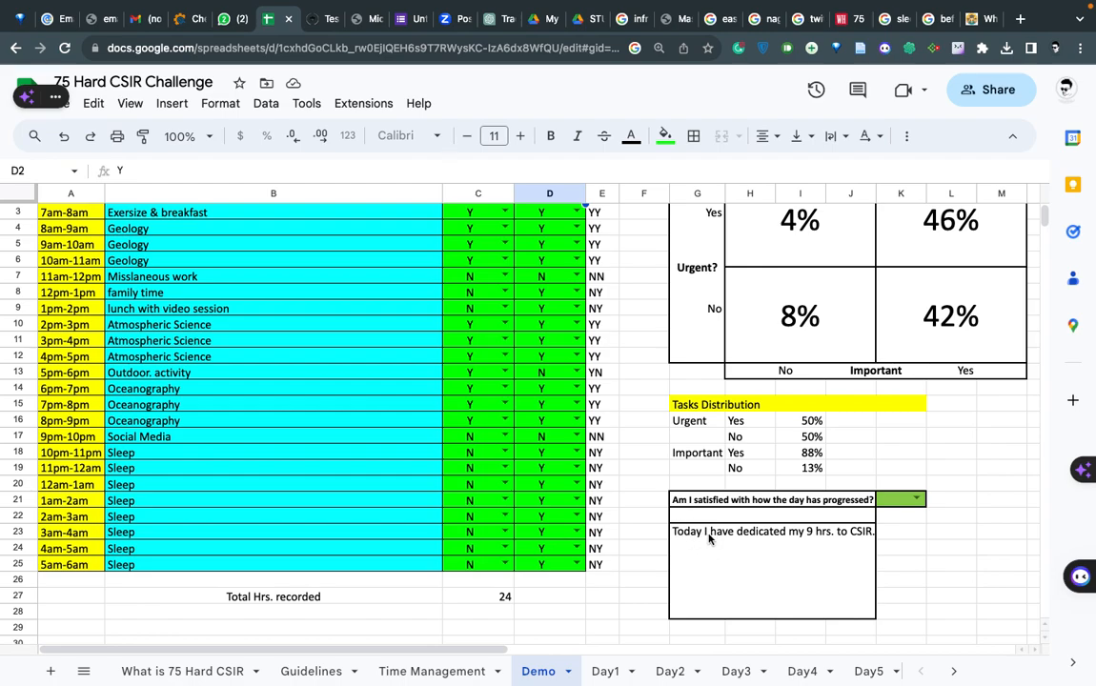
{"action": "mouse_move", "coordinate": [816, 543]}
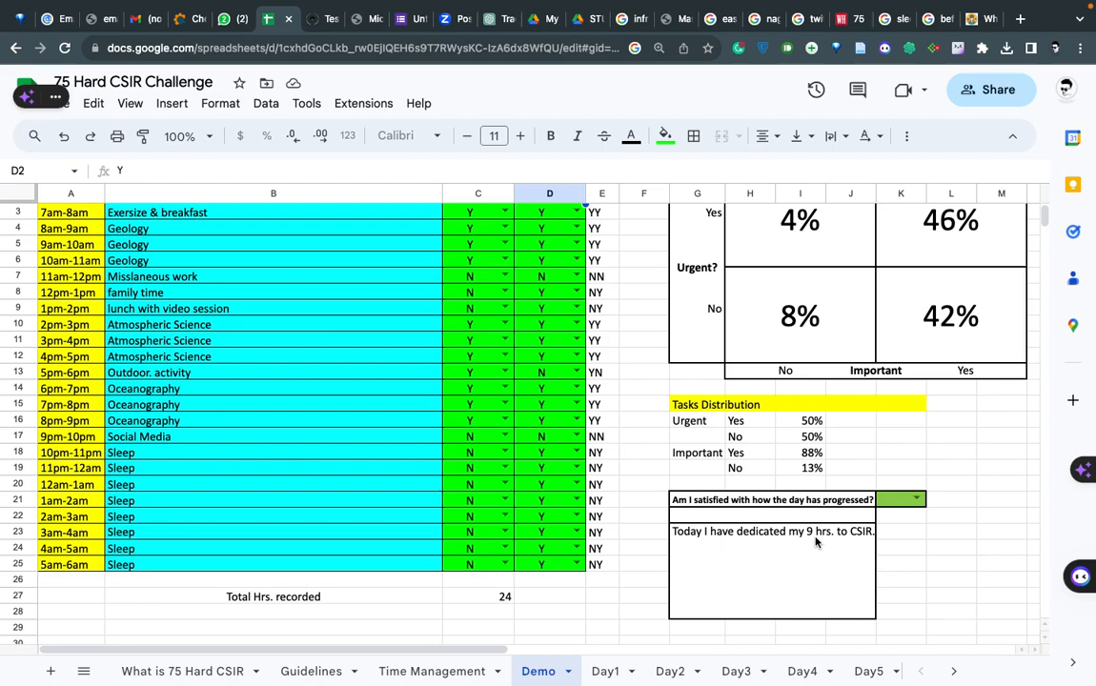
{"action": "mouse_move", "coordinate": [296, 262]}
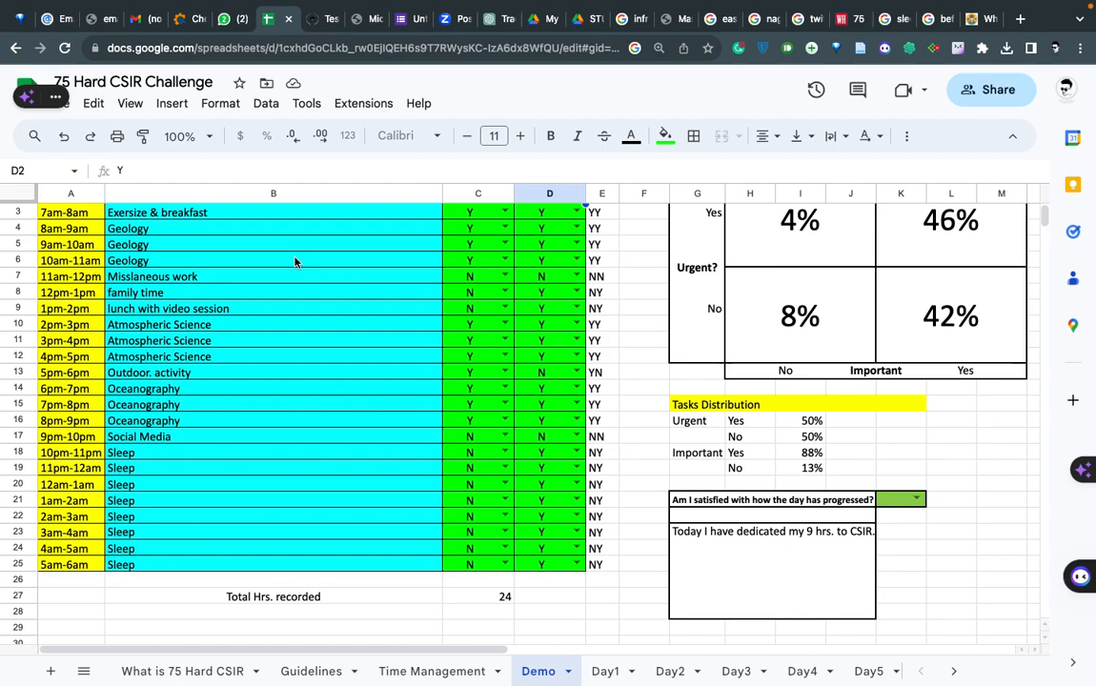
{"action": "mouse_move", "coordinate": [748, 433]}
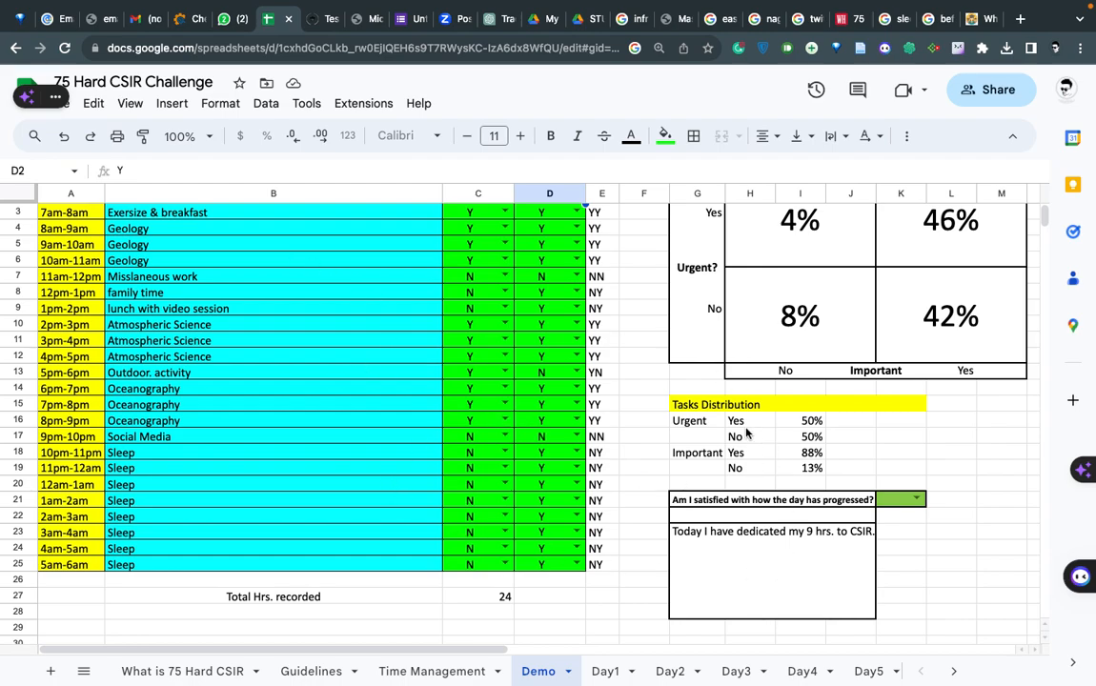
{"action": "mouse_move", "coordinate": [615, 609]}
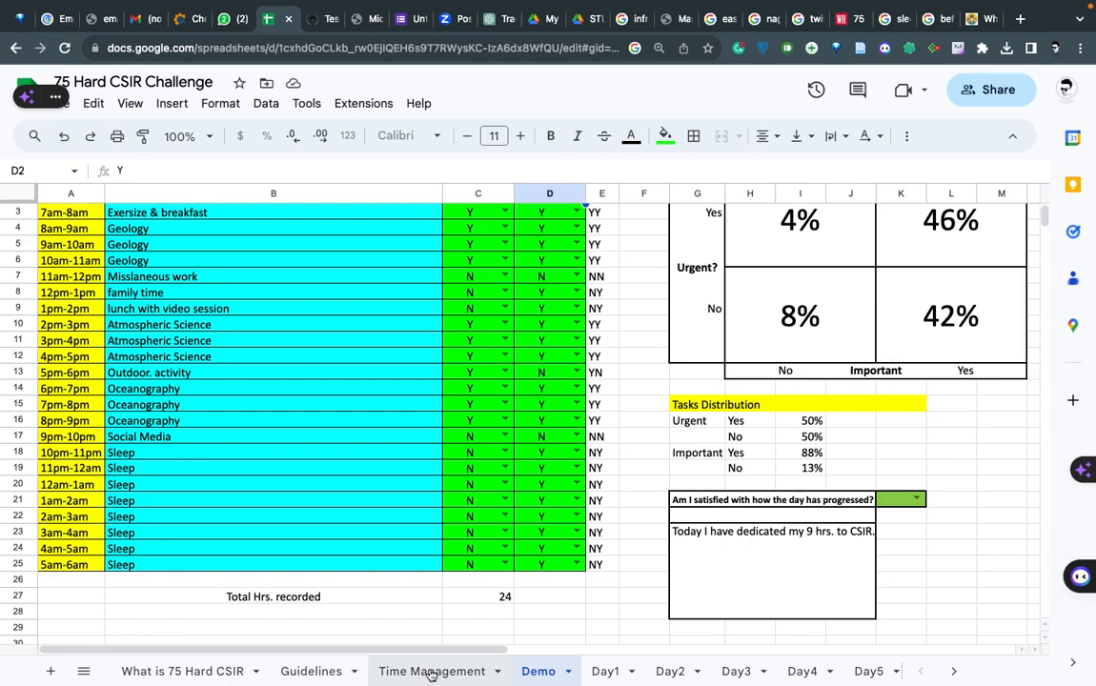
{"action": "mouse_move", "coordinate": [420, 643]}
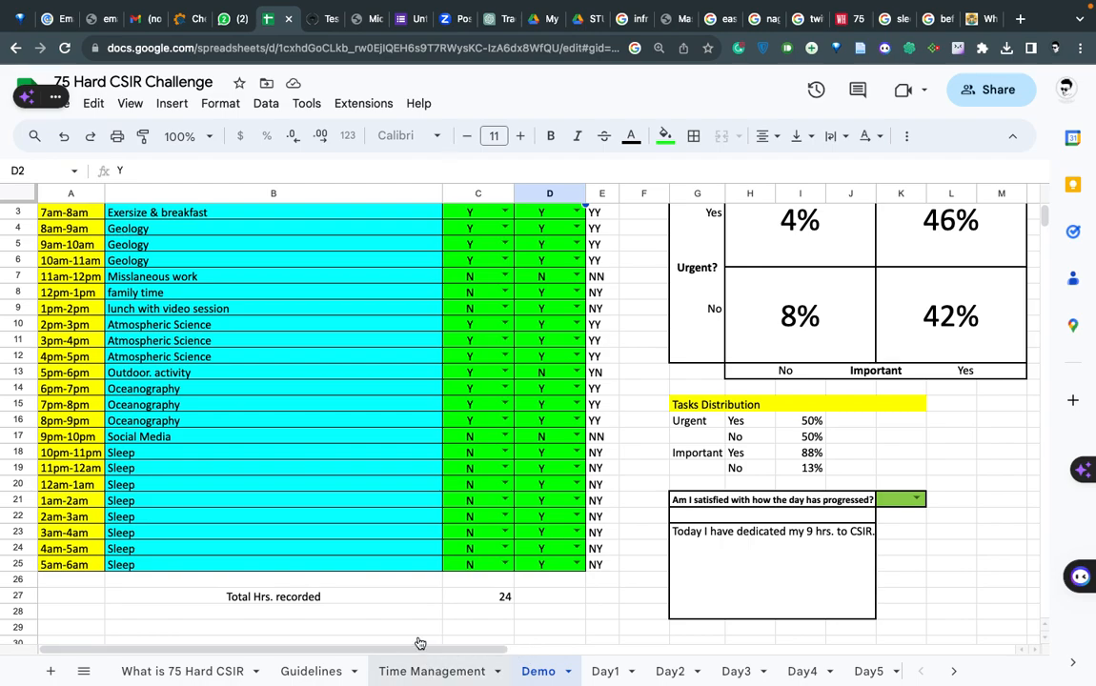
{"action": "mouse_move", "coordinate": [423, 678]}
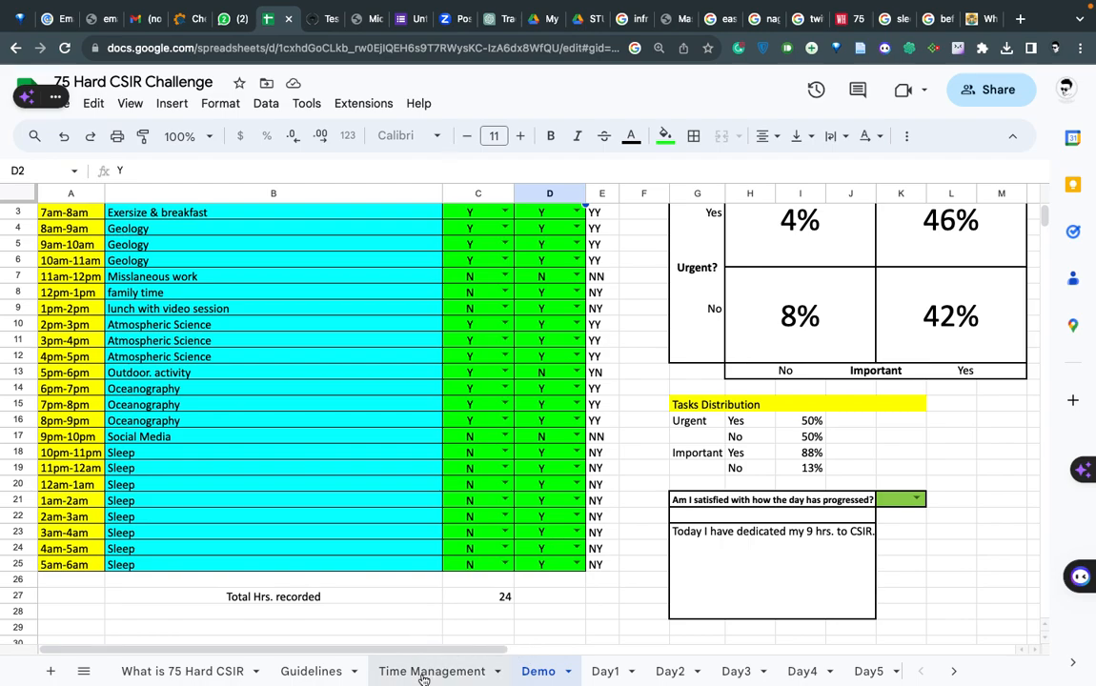
{"action": "left_click", "coordinate": [432, 671]}
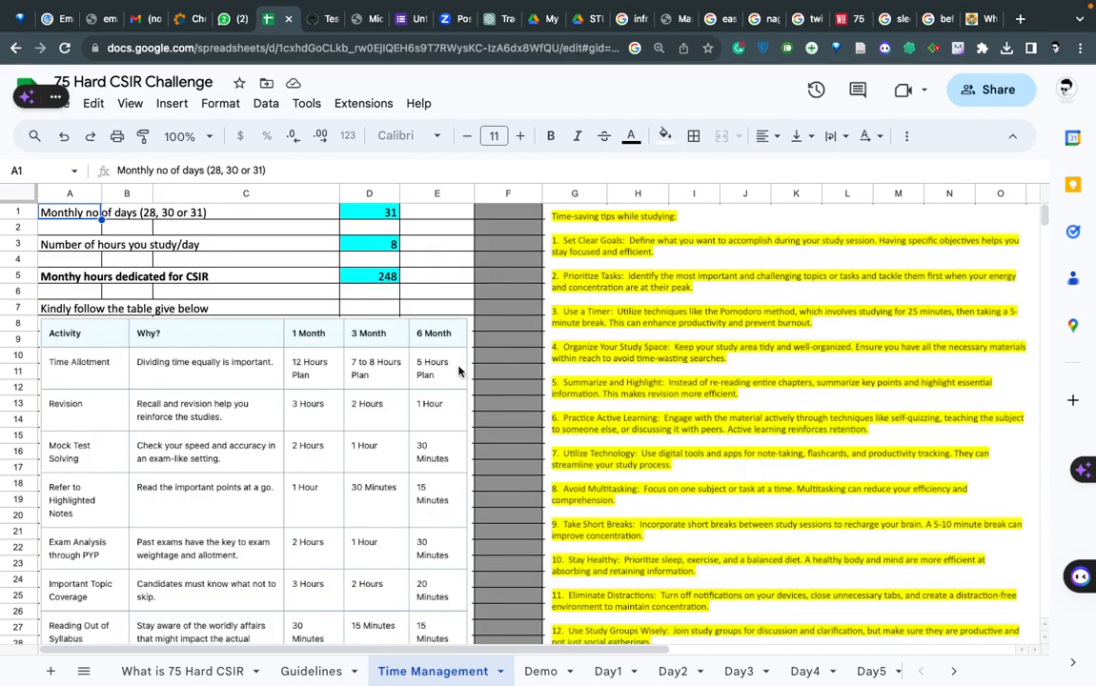
{"action": "mouse_move", "coordinate": [112, 246]}
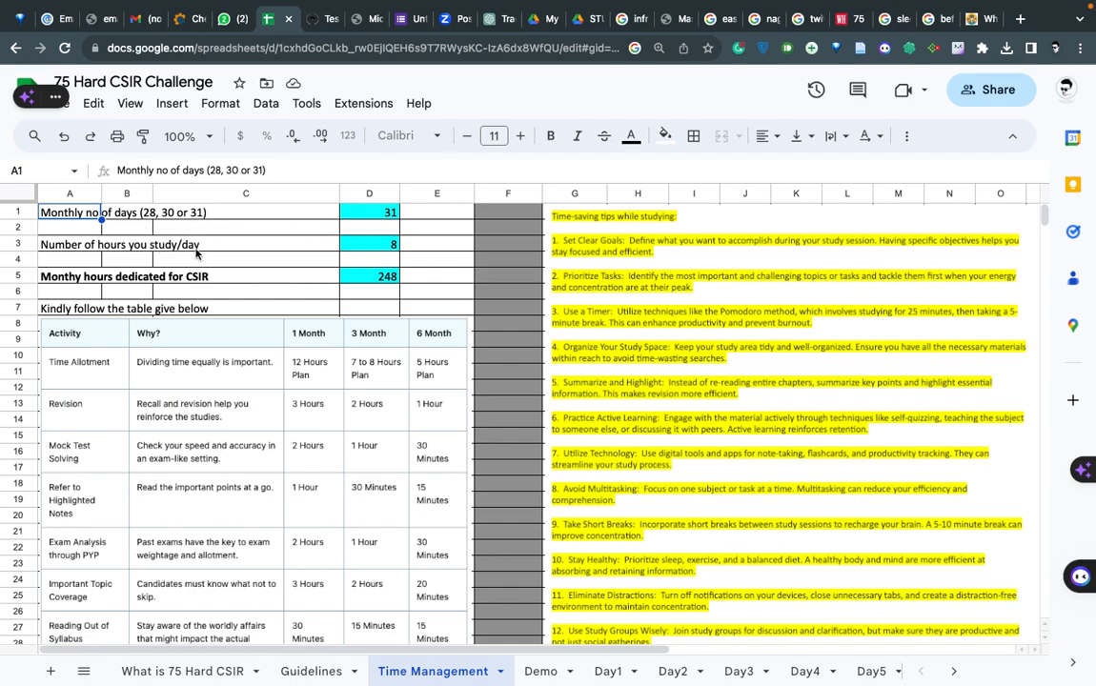
{"action": "mouse_move", "coordinate": [361, 253]}
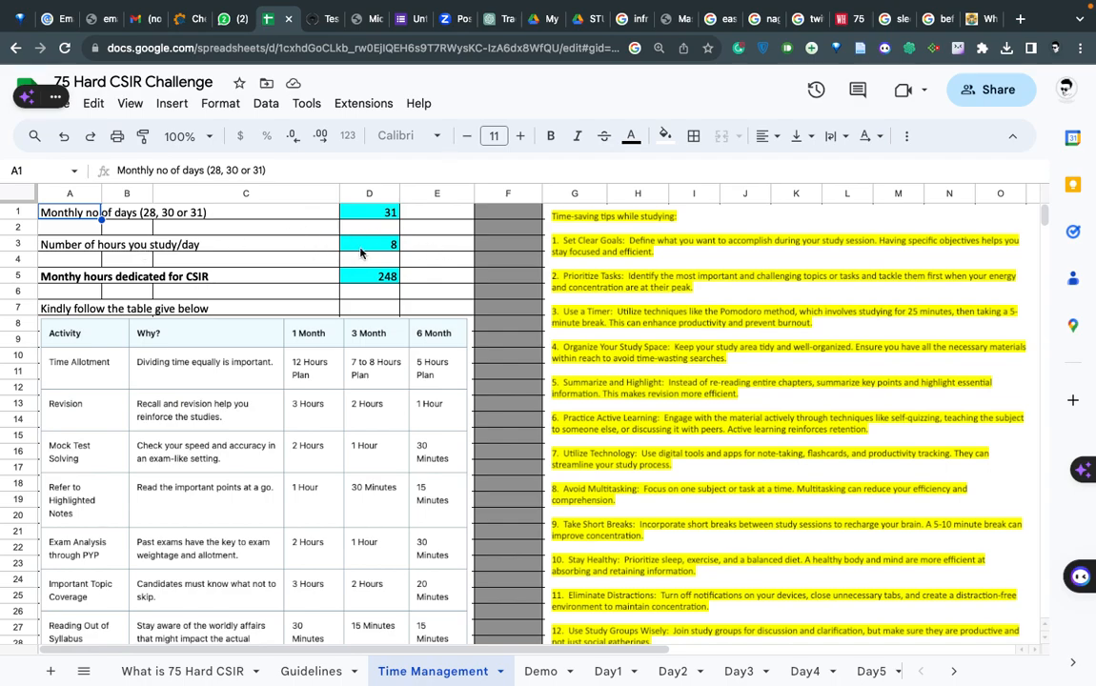
{"action": "mouse_move", "coordinate": [307, 259]}
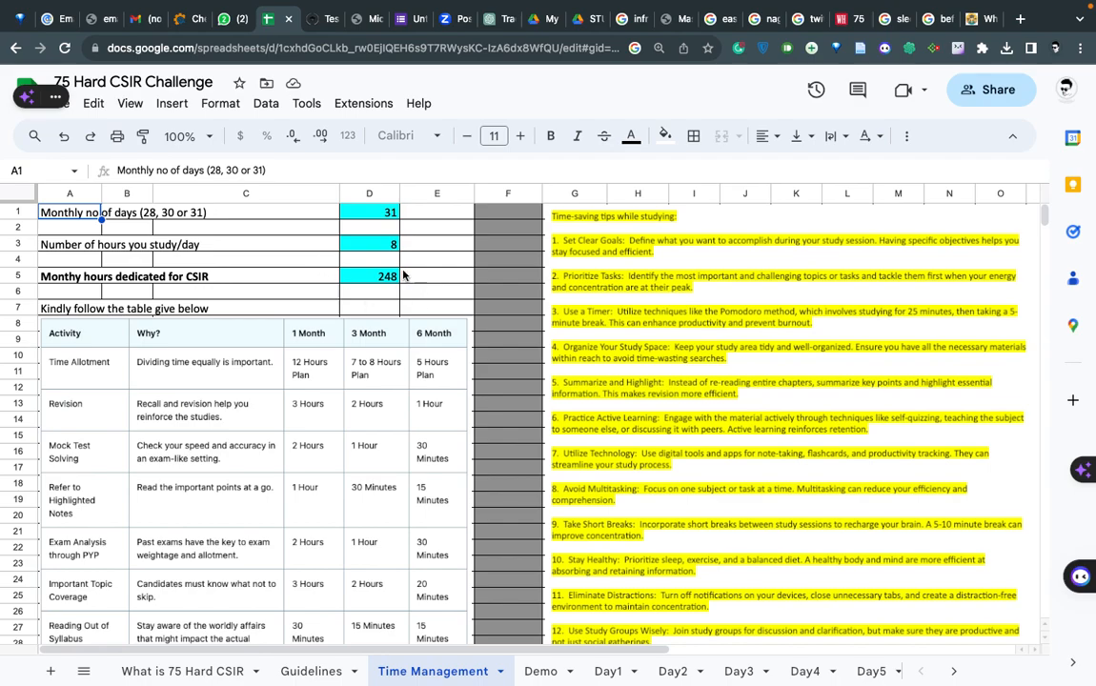
{"action": "mouse_move", "coordinate": [193, 394]}
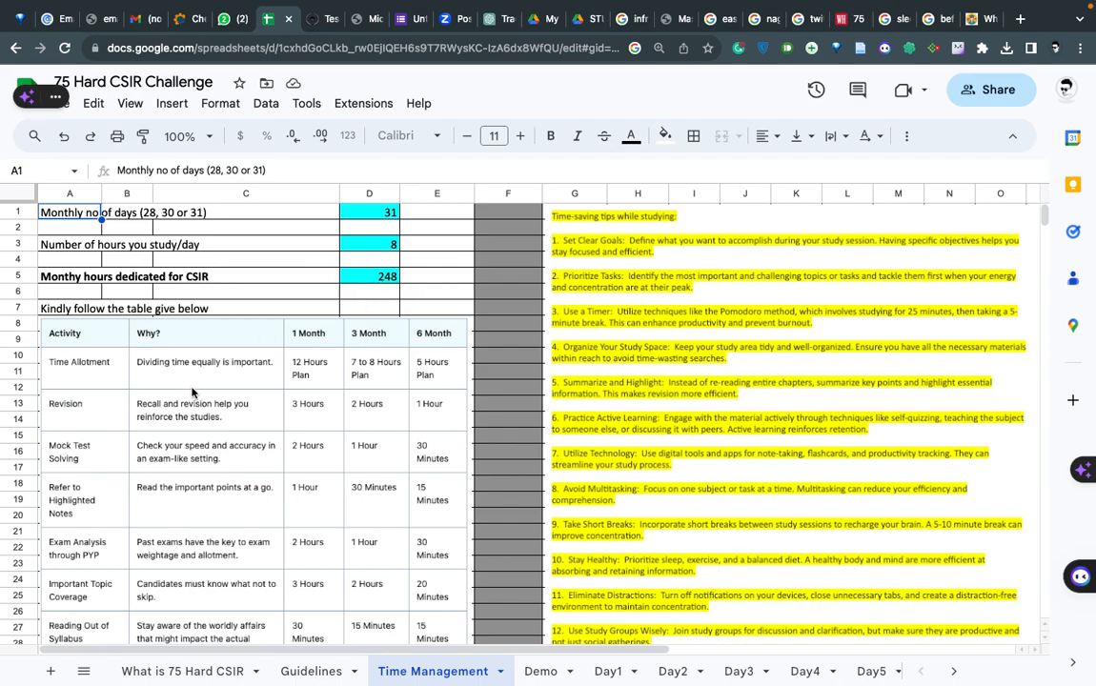
{"action": "scroll", "scroll_direction": "down", "scroll_amount": 3}
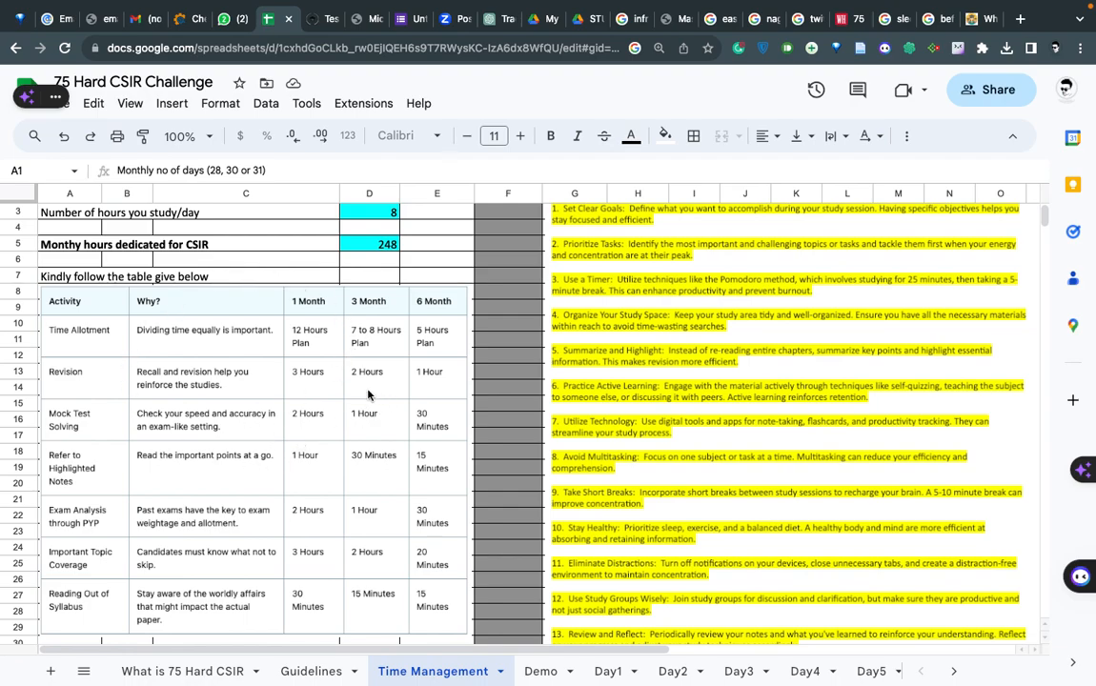
{"action": "mouse_move", "coordinate": [341, 324]}
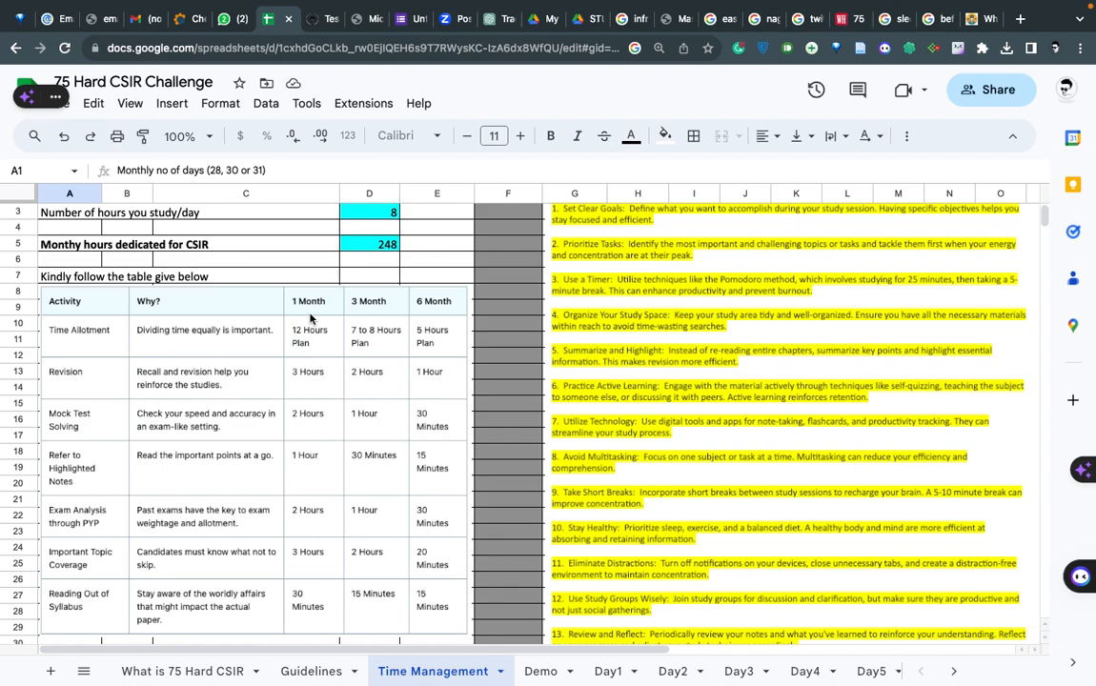
{"action": "mouse_move", "coordinate": [376, 314]}
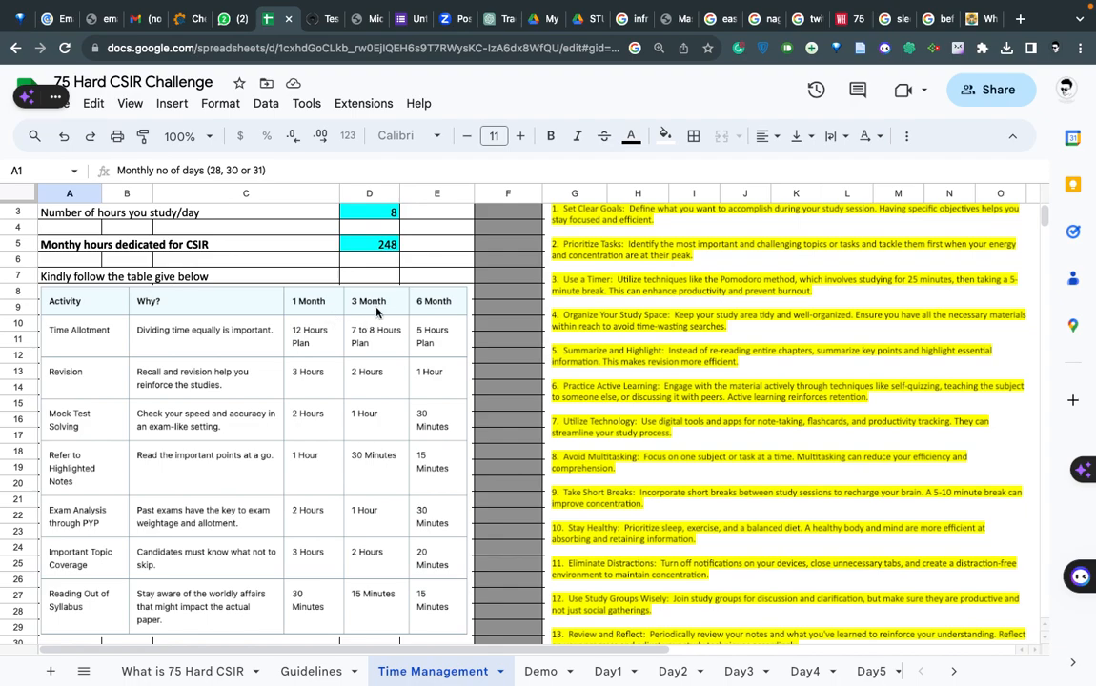
{"action": "mouse_move", "coordinate": [372, 307]}
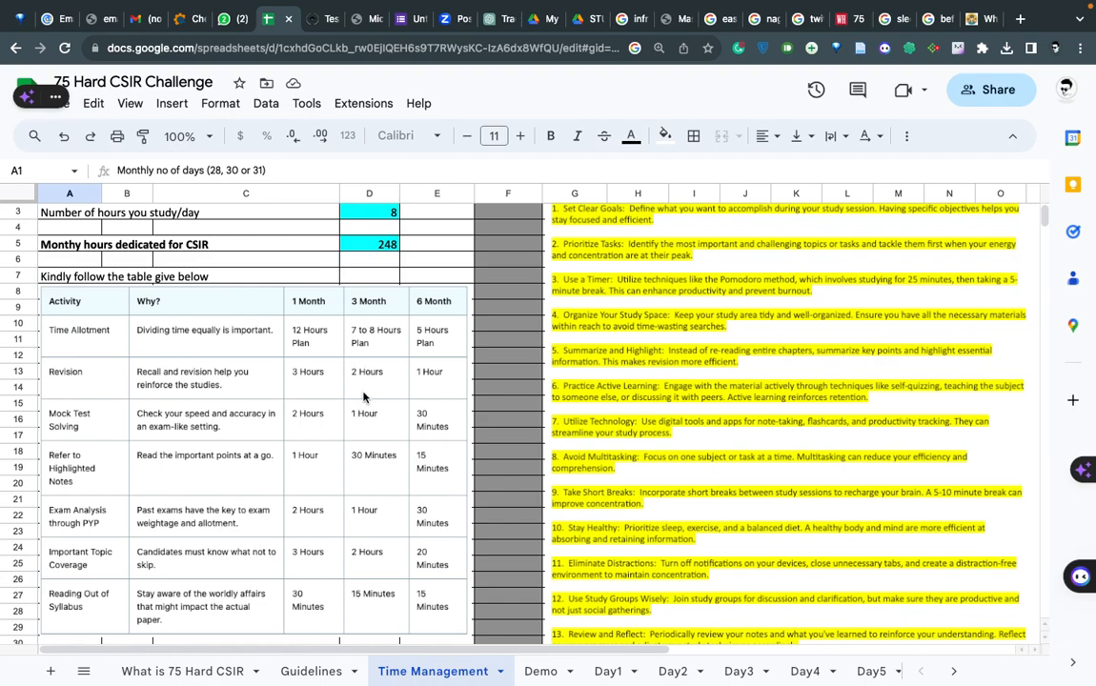
{"action": "mouse_move", "coordinate": [362, 443]}
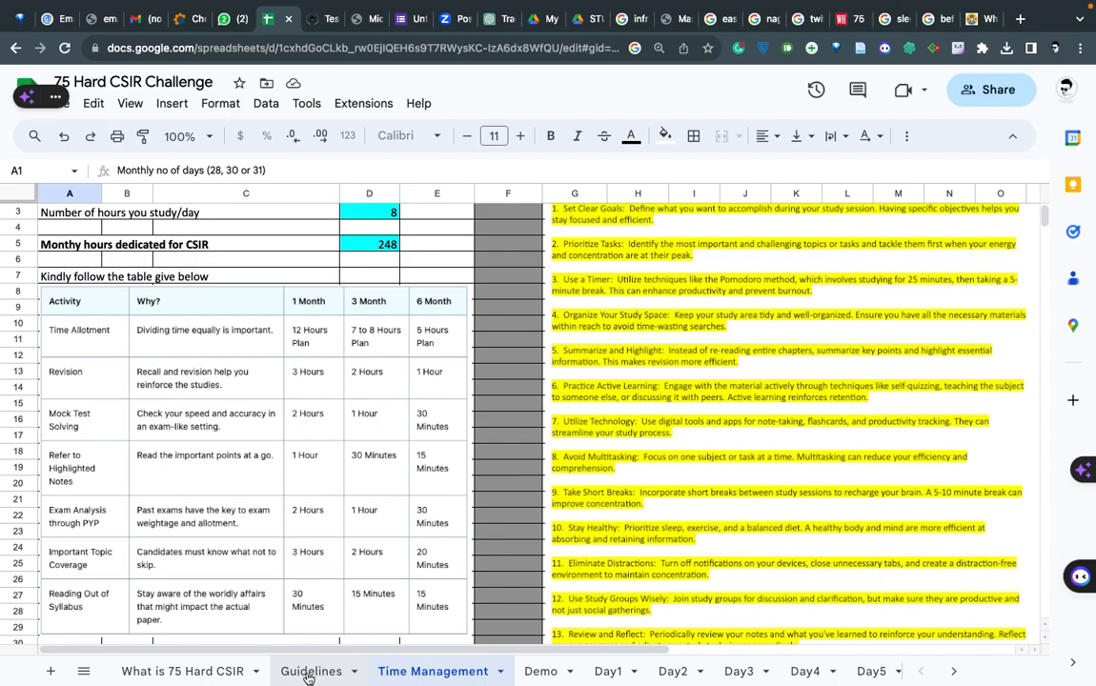
Step: Review the Guidelines sheet, then switch to the Demo sheet with the sample hourly log
{"action": "left_click", "coordinate": [311, 671]}
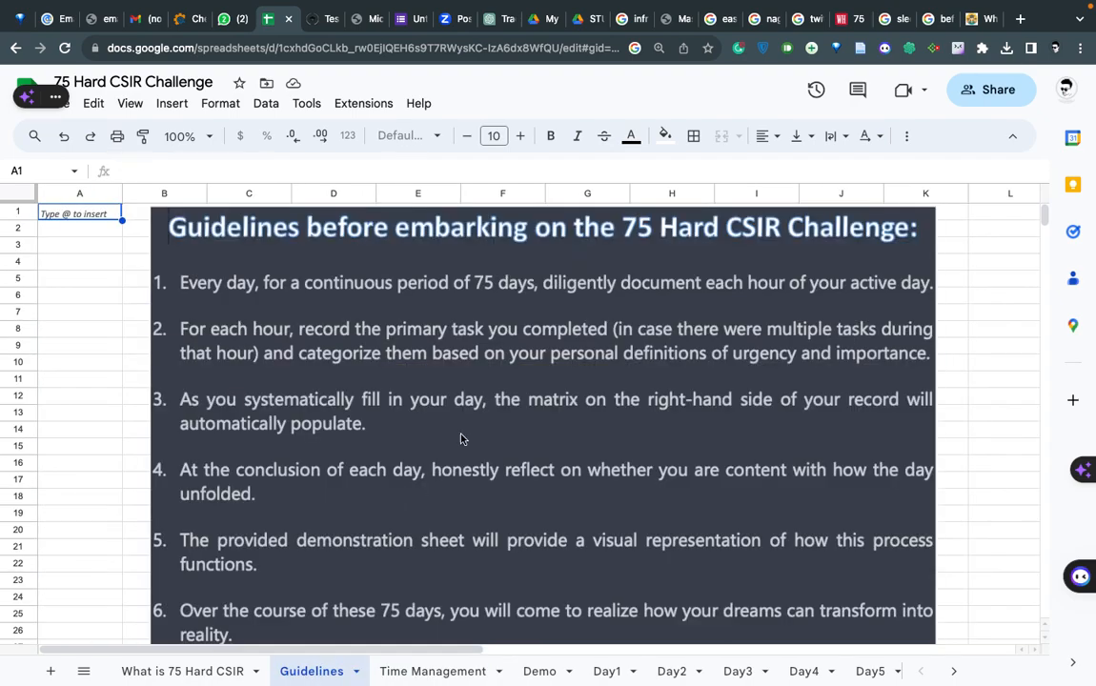
{"action": "mouse_move", "coordinate": [454, 373]}
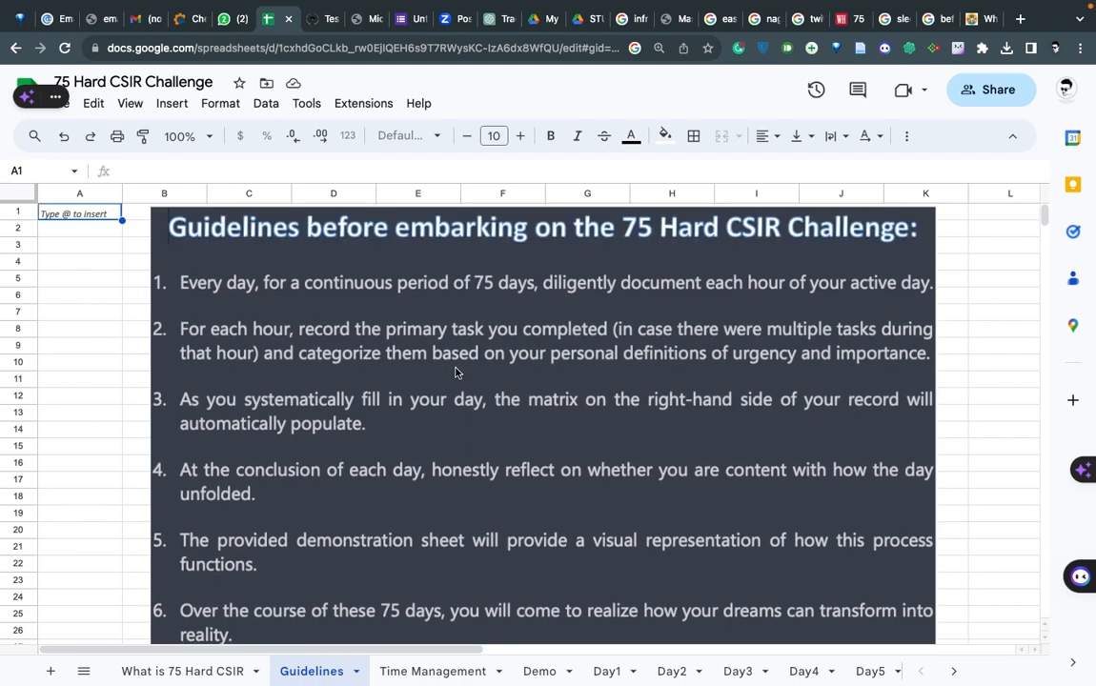
{"action": "mouse_move", "coordinate": [530, 540]}
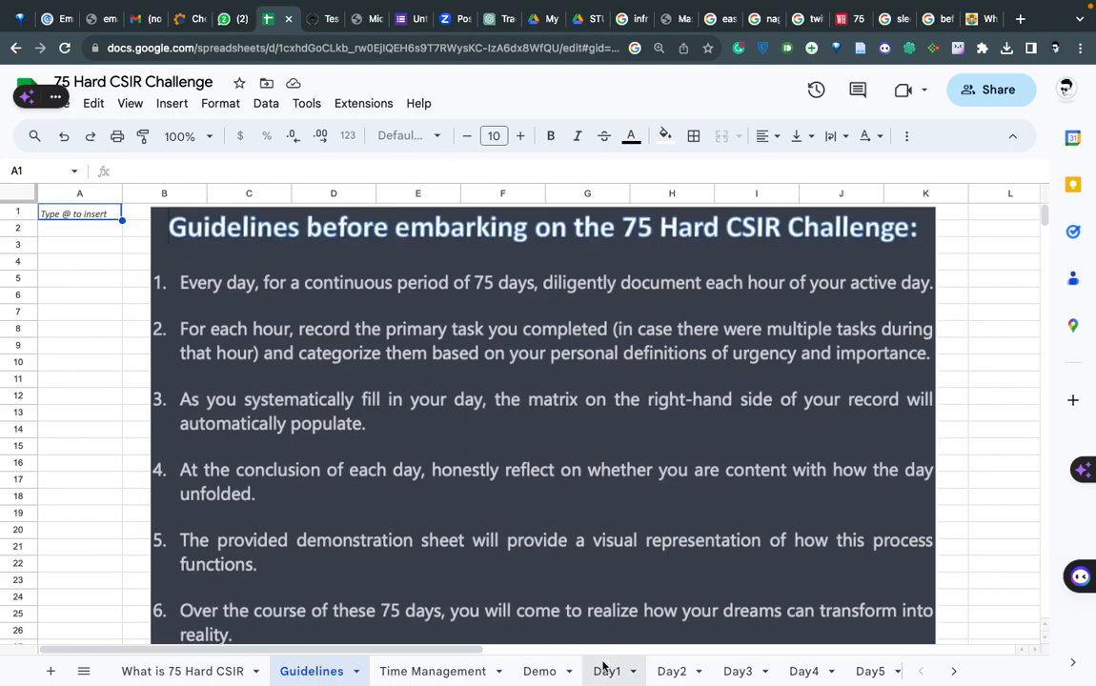
{"action": "left_click", "coordinate": [605, 671]}
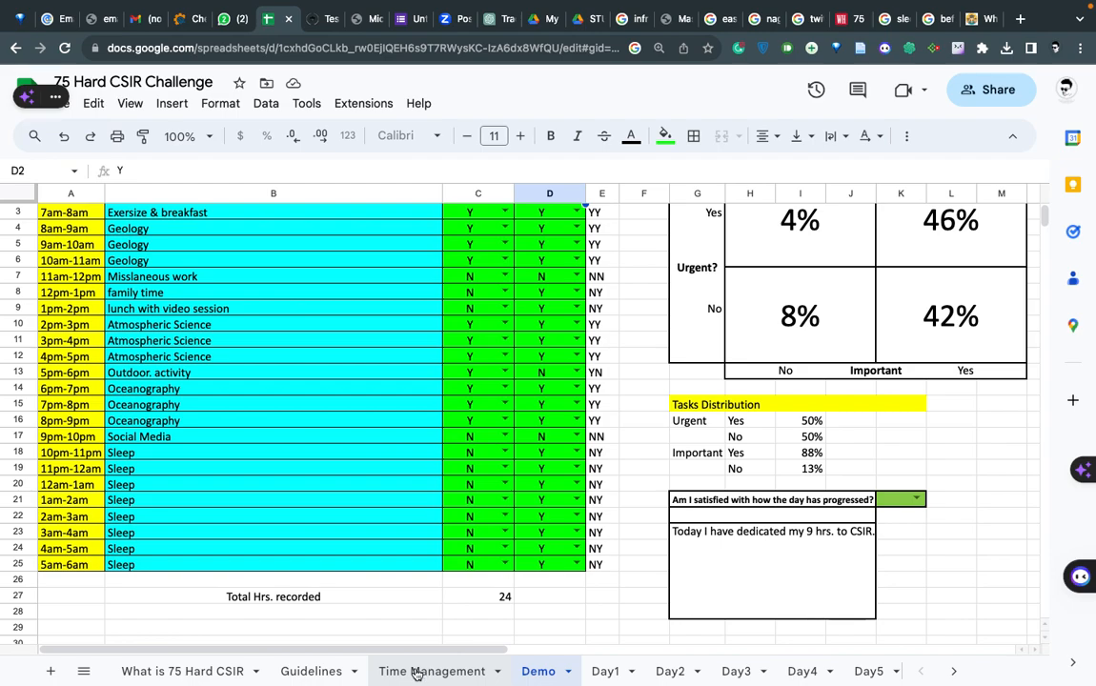
Step: Return to the Time Management sheet and scroll through its study tips and back up
{"action": "left_click", "coordinate": [432, 671]}
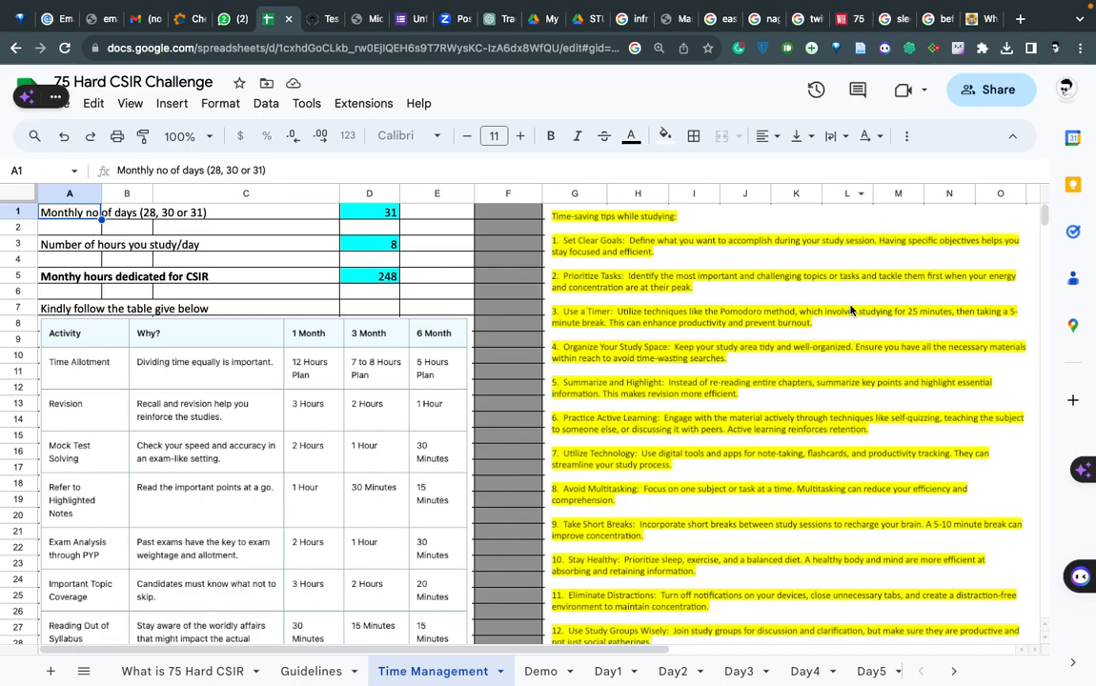
{"action": "scroll", "scroll_direction": "down", "scroll_amount": 3}
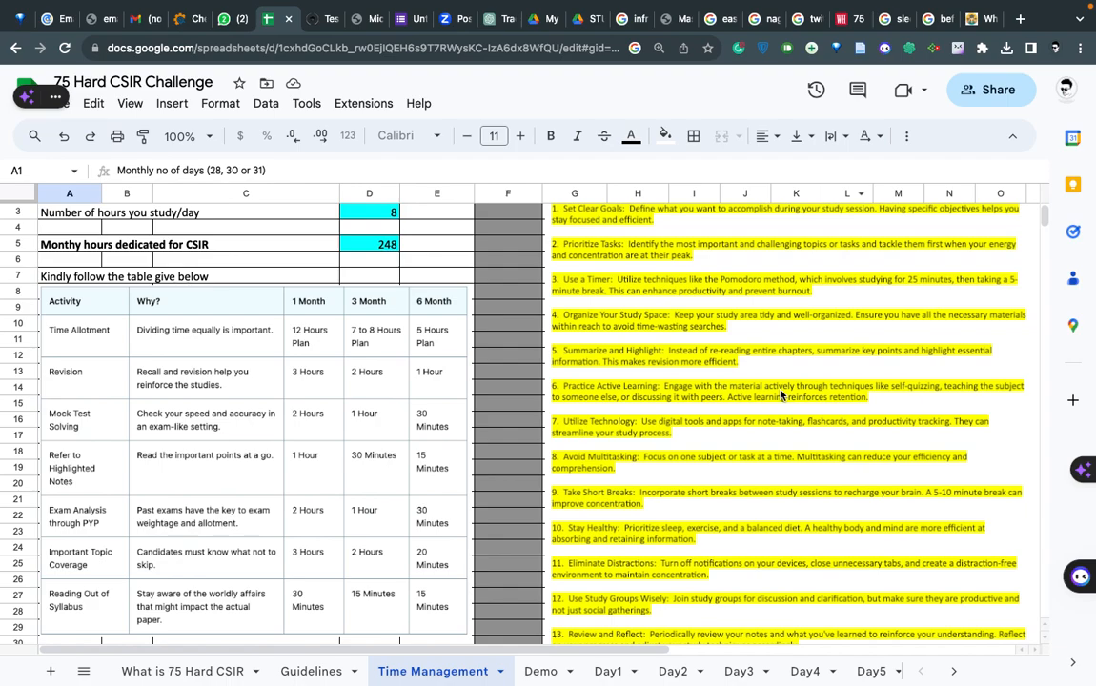
{"action": "scroll", "scroll_direction": "down", "scroll_amount": 3}
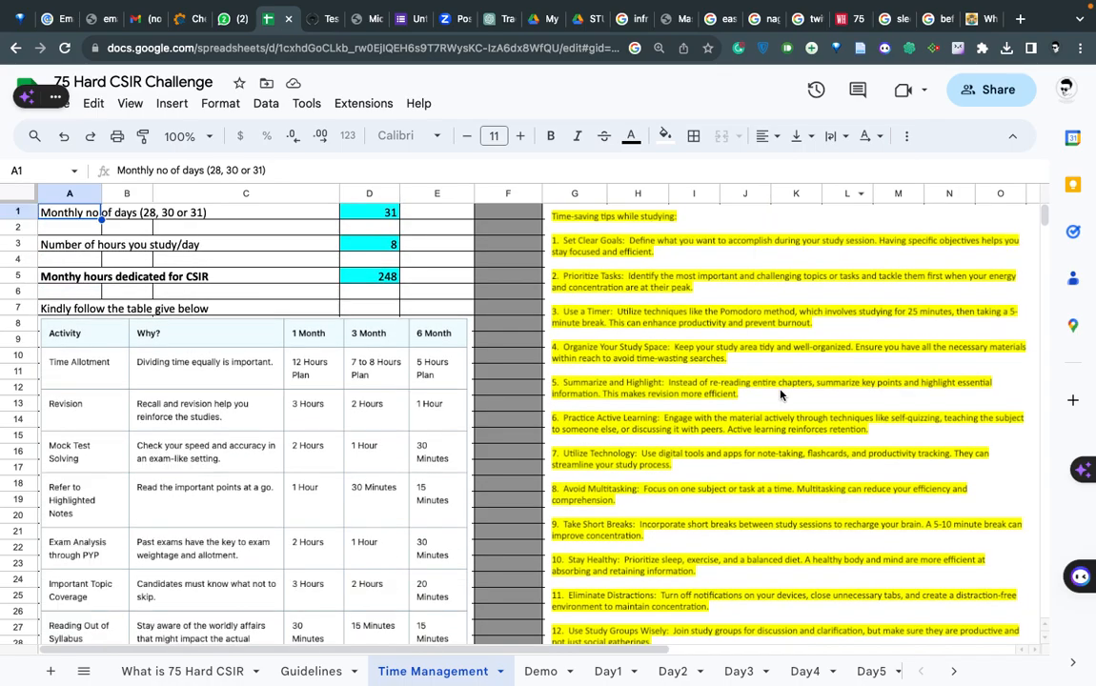
{"action": "scroll", "scroll_direction": "down", "scroll_amount": 3}
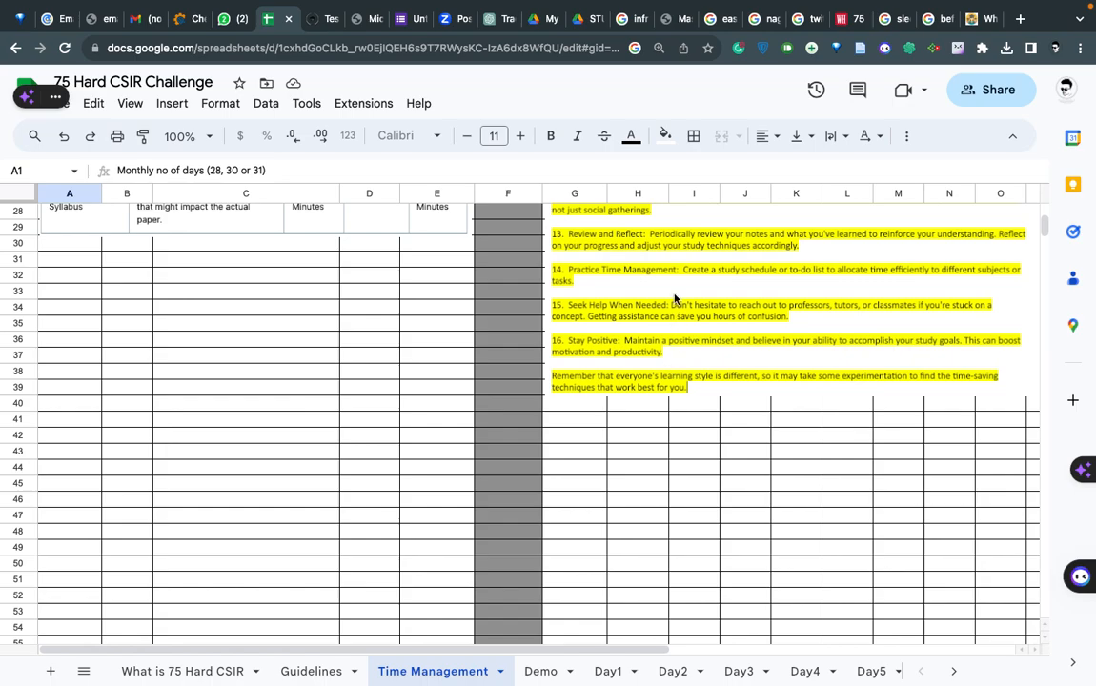
{"action": "scroll", "scroll_direction": "up", "scroll_amount": 3}
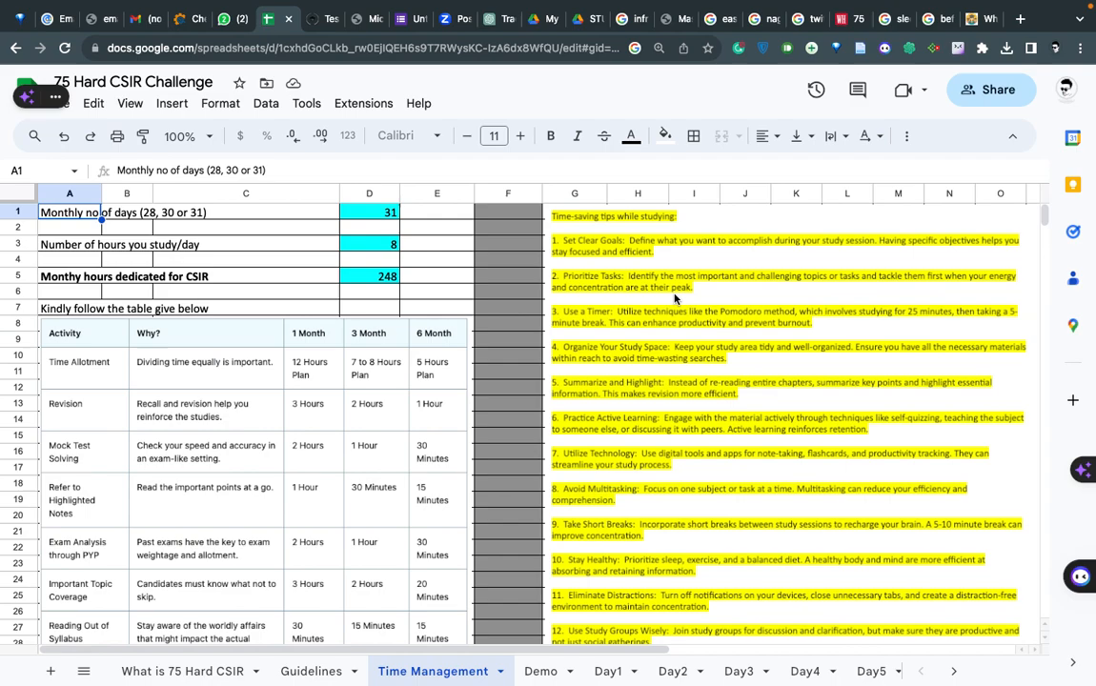
{"action": "mouse_move", "coordinate": [639, 326]}
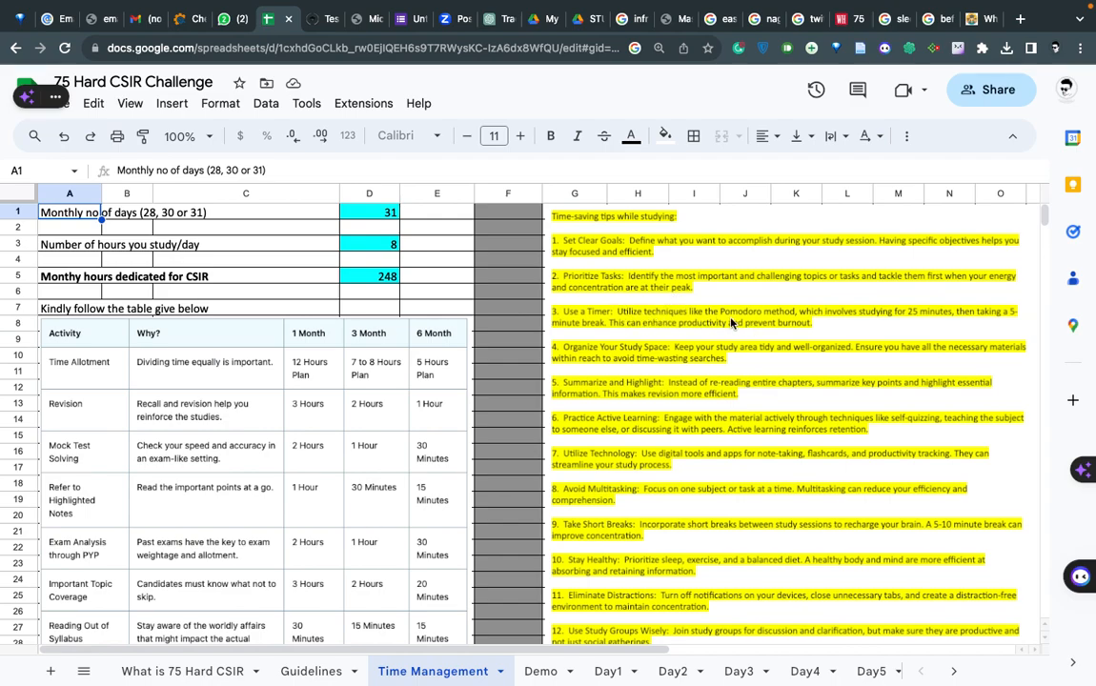
{"action": "mouse_move", "coordinate": [743, 323]}
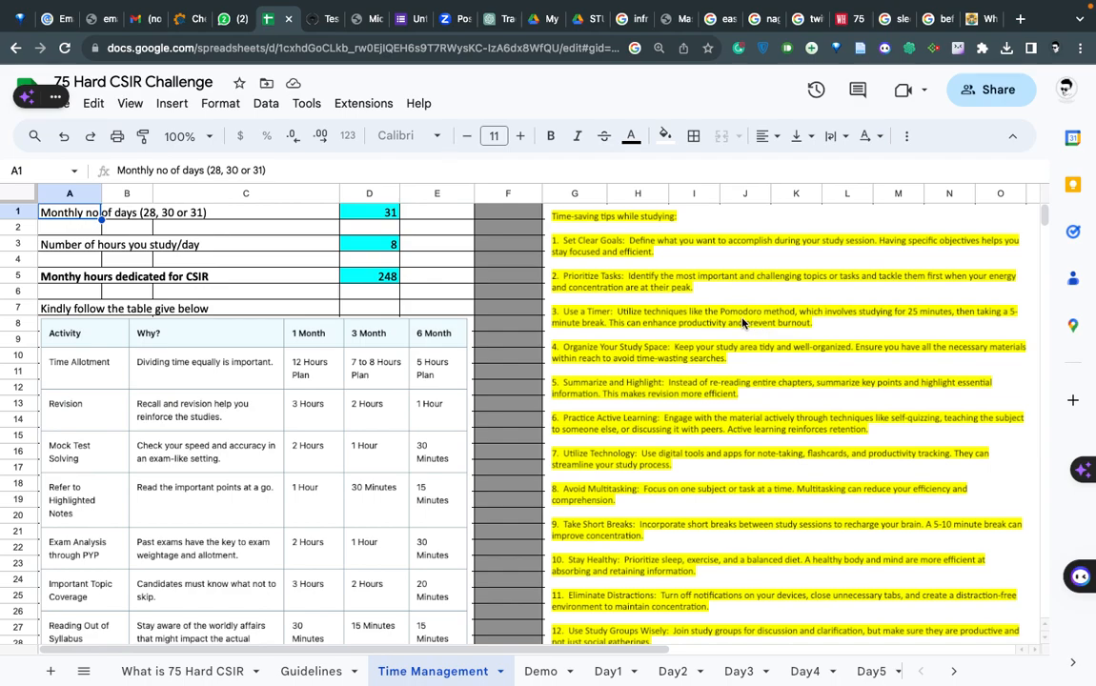
{"action": "mouse_move", "coordinate": [863, 324]}
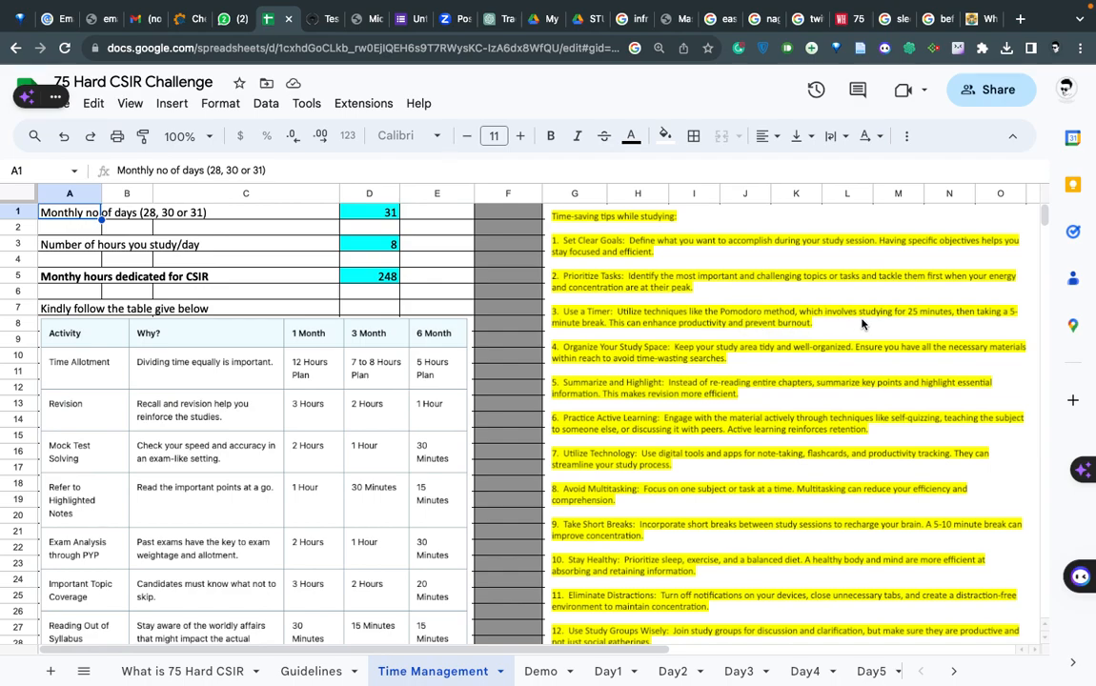
{"action": "mouse_move", "coordinate": [872, 322]}
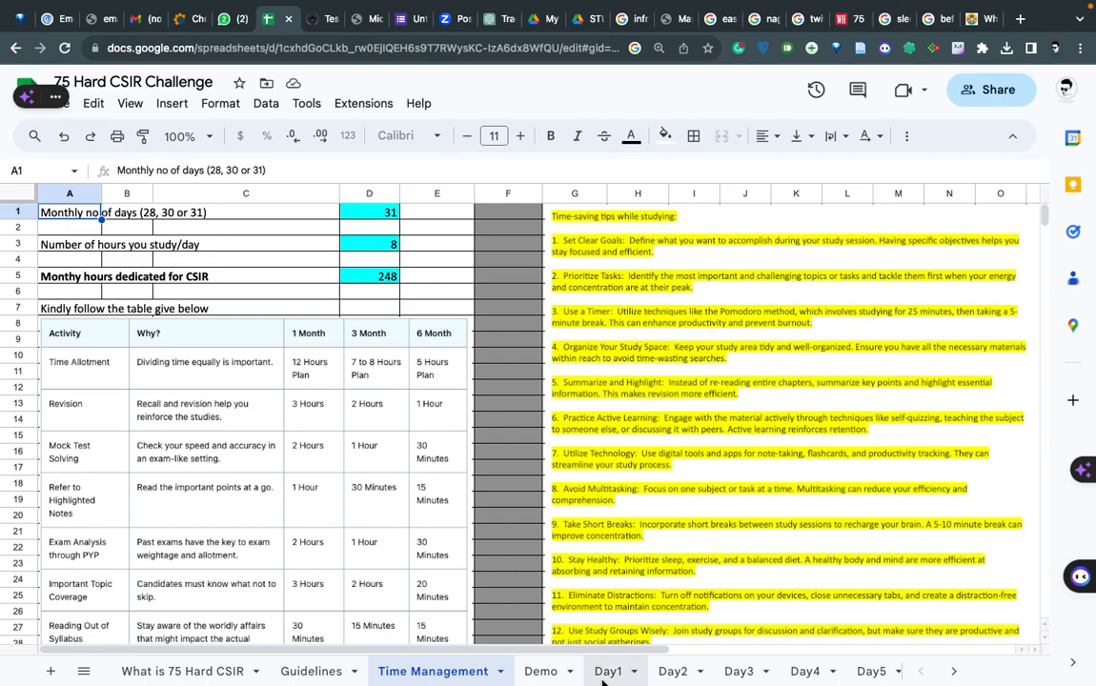
Step: Switch to the slideshow displaying the Ganesh Chaturthi Sale poster slide
{"action": "left_click", "coordinate": [607, 671]}
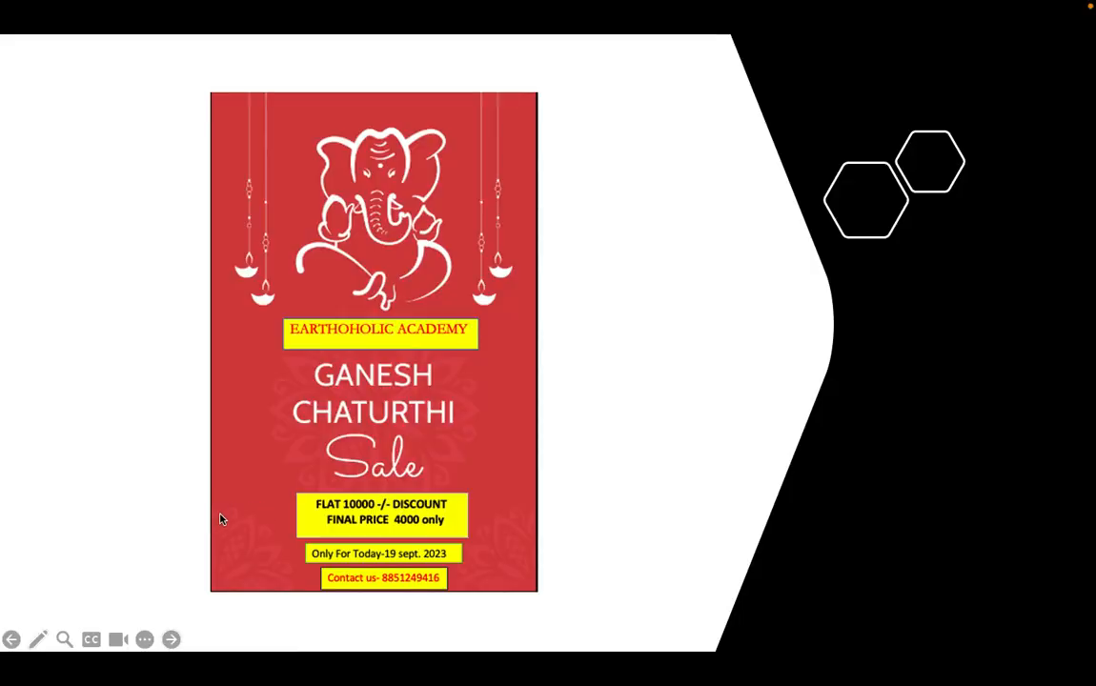
{"action": "mouse_move", "coordinate": [357, 589]}
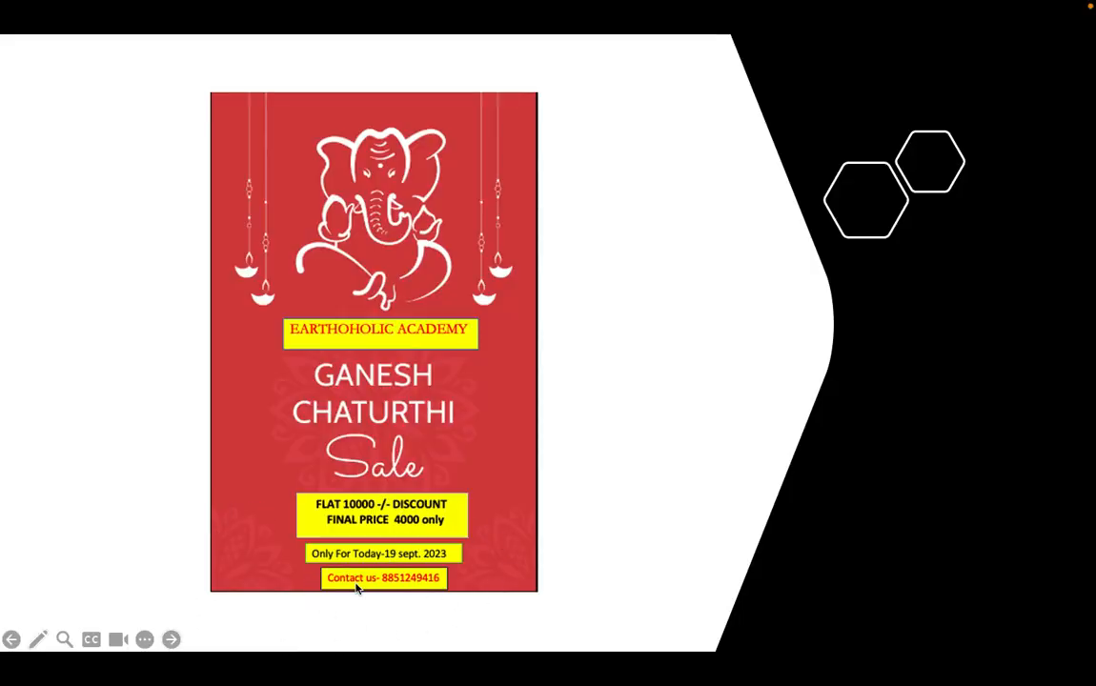